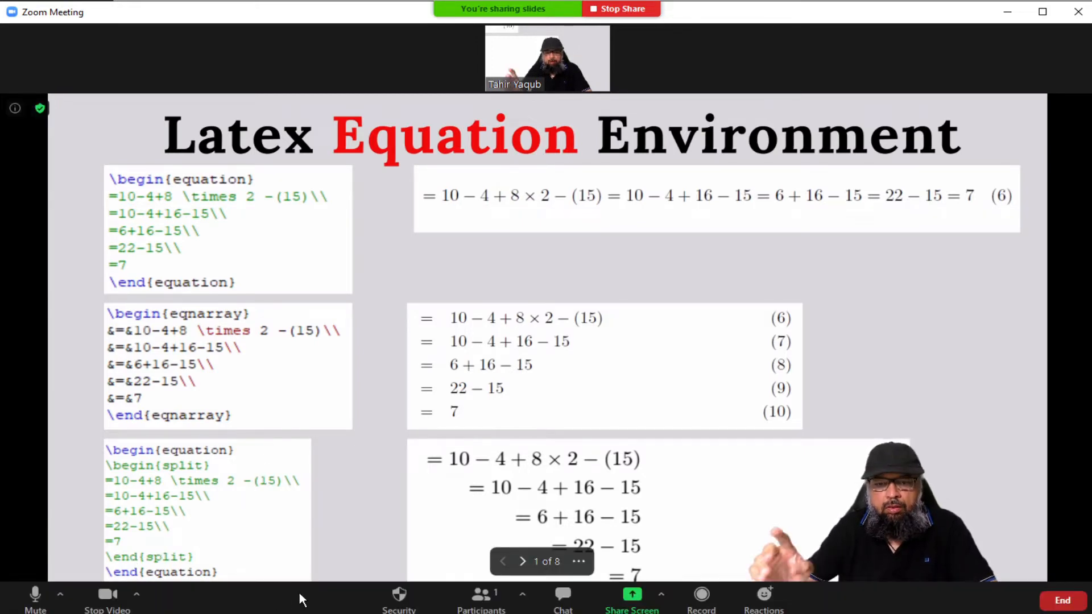
pyautogui.moveTo(314, 608)
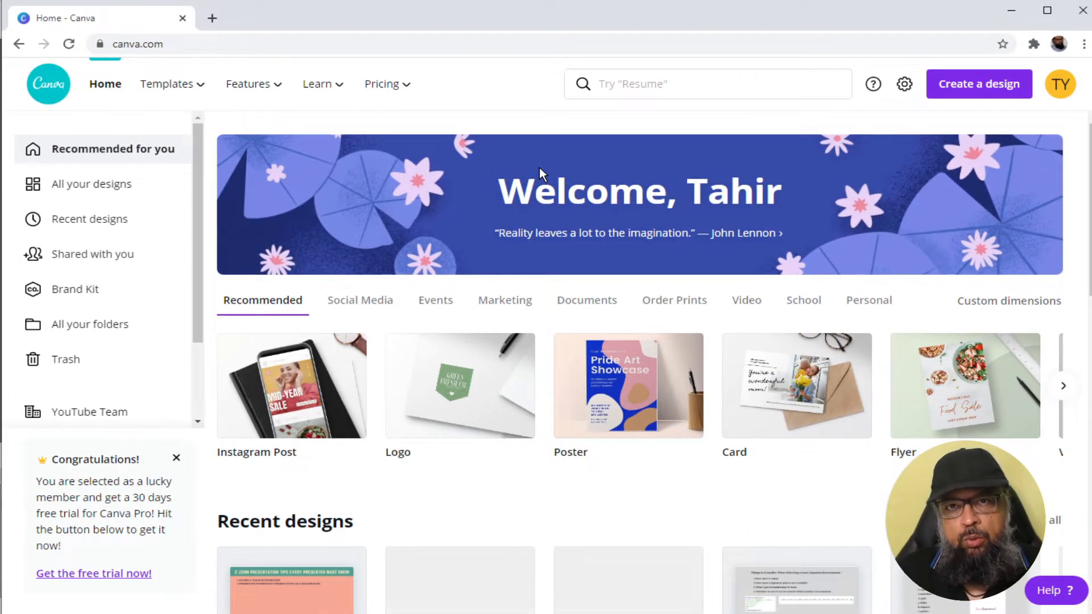
# Step: Enter custom design dimensions of 1920 by 1080 px for a new design
pyautogui.click(167, 83)
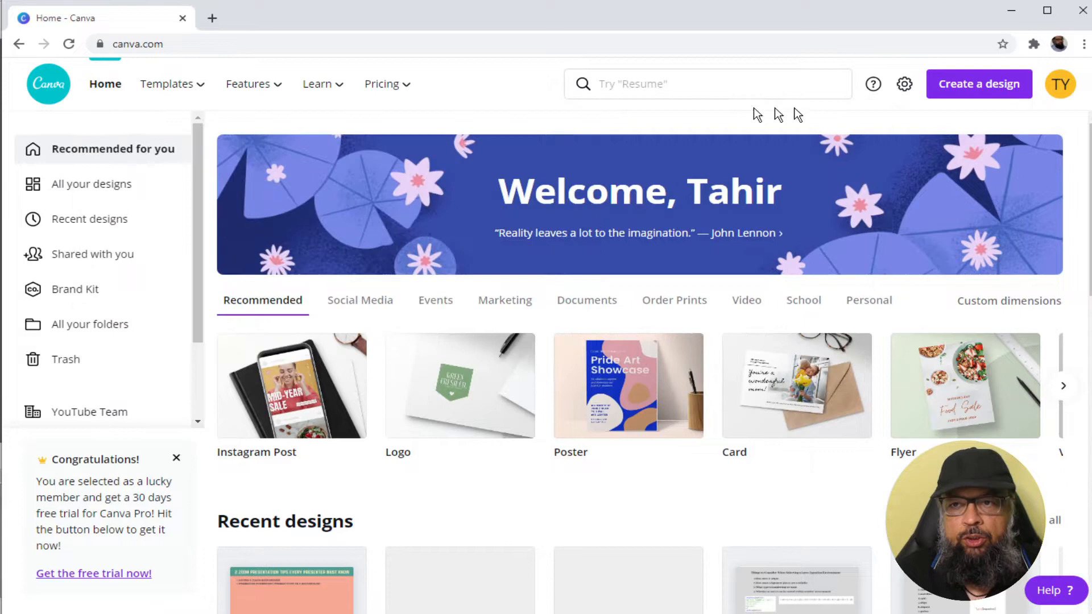
pyautogui.click(978, 83)
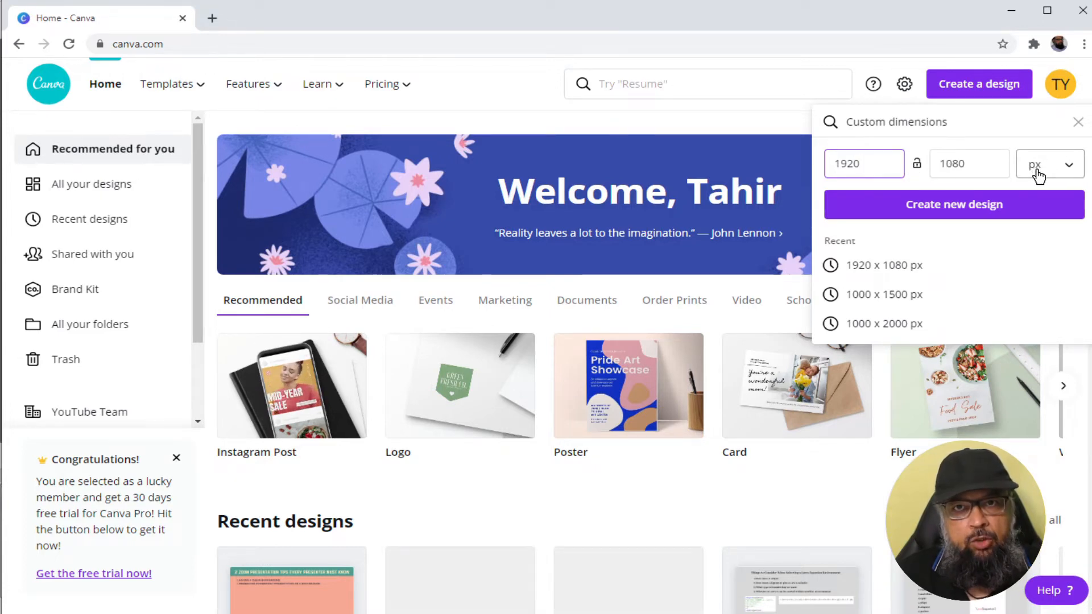
pyautogui.click(1050, 163)
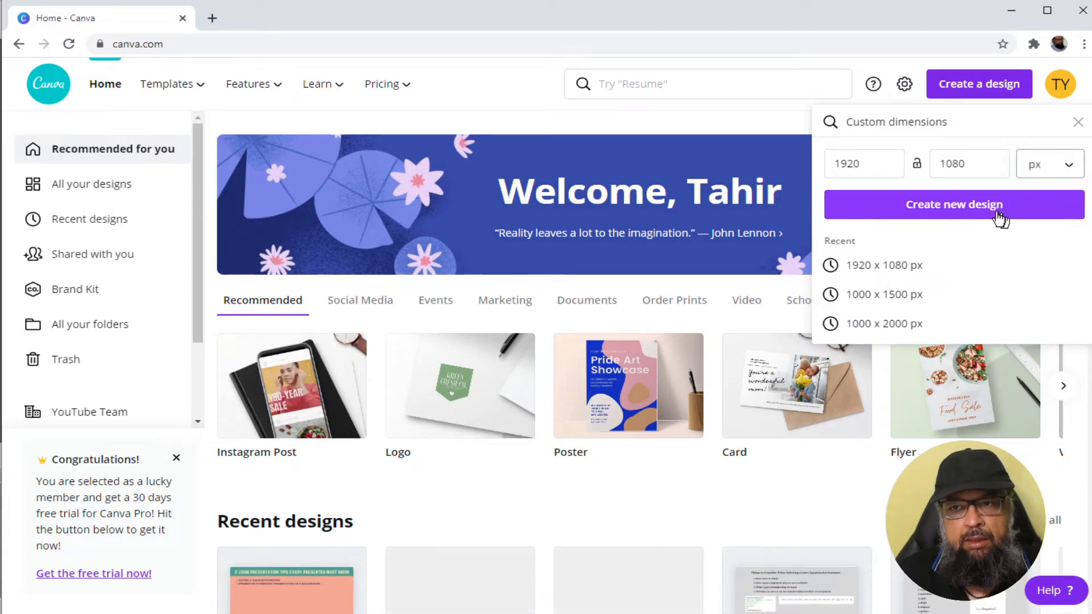
# Step: Create the 1920×1080 design and try marble and yellow backgrounds on its page
pyautogui.click(954, 204)
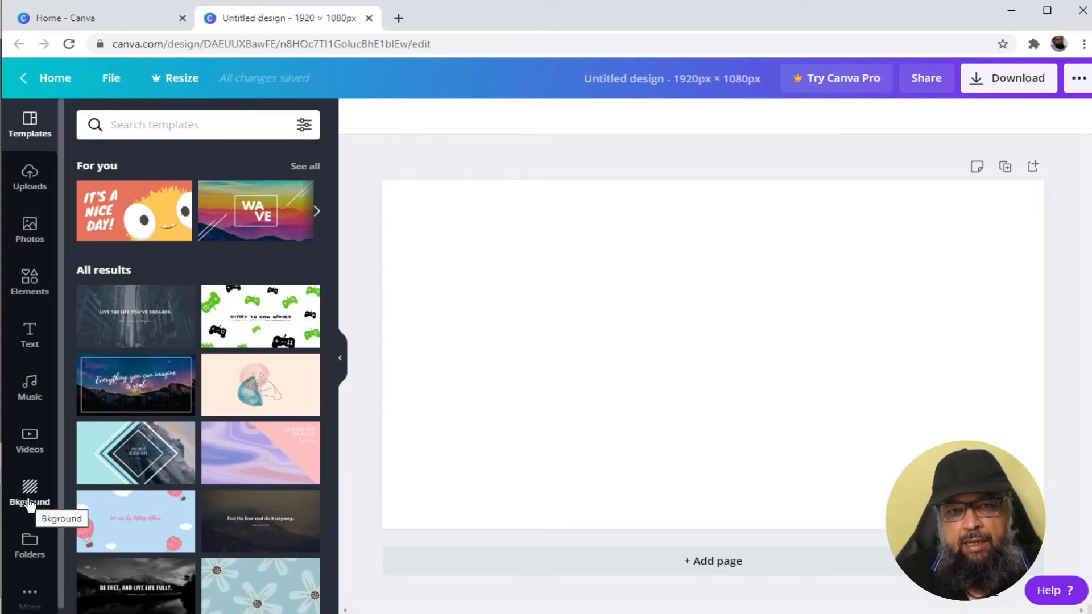
pyautogui.click(30, 492)
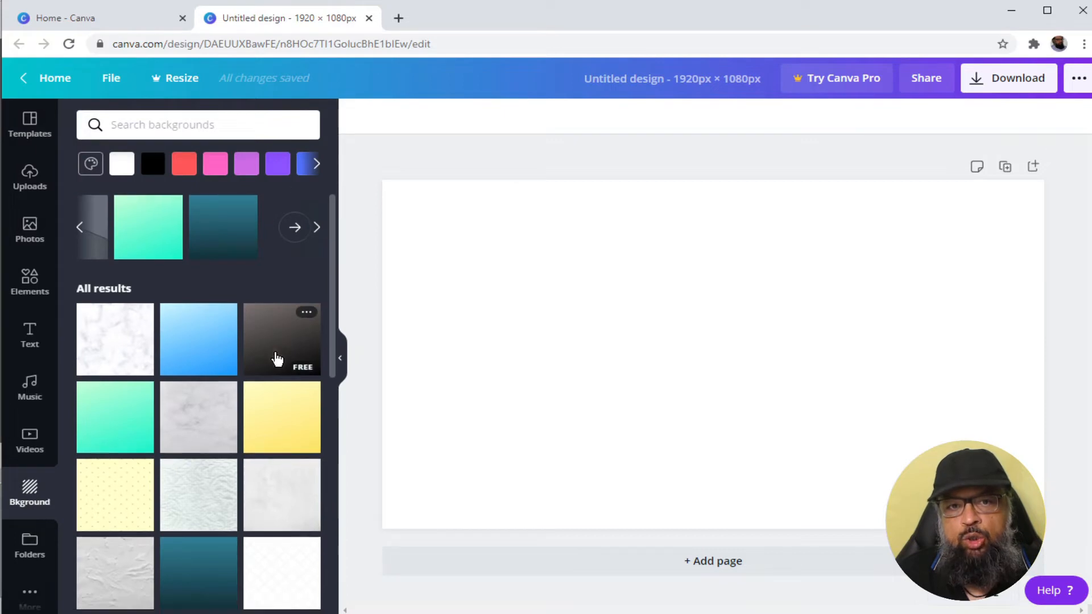
pyautogui.click(115, 339)
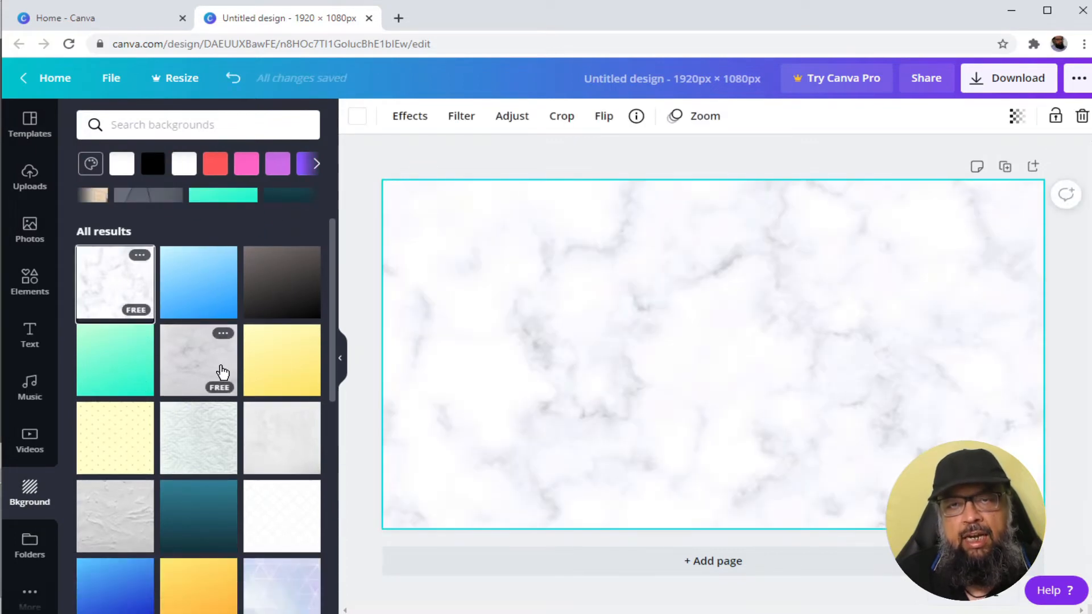
pyautogui.click(198, 227)
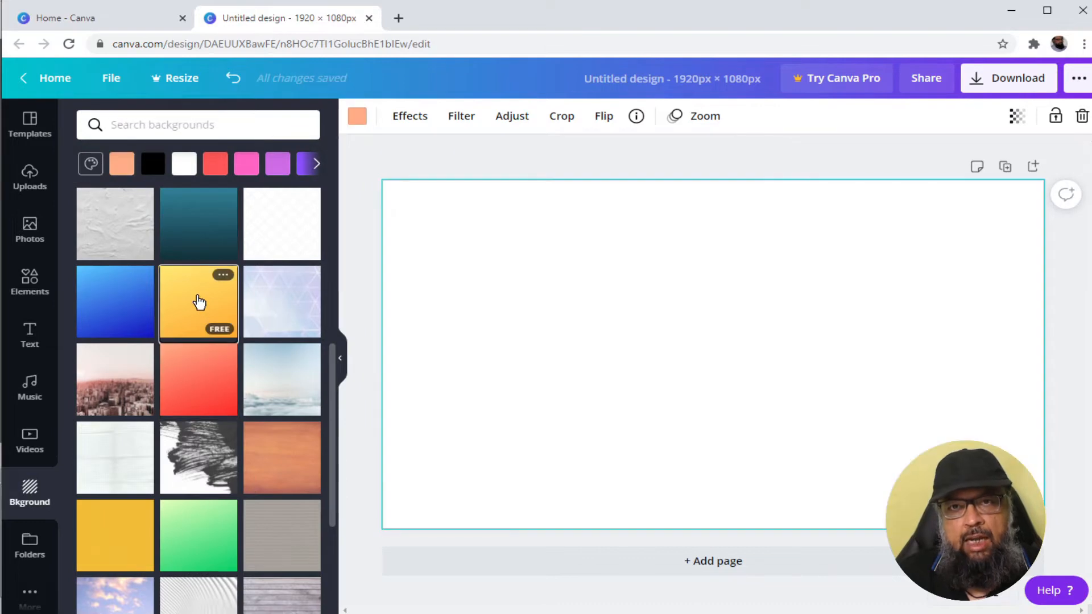
pyautogui.click(198, 302)
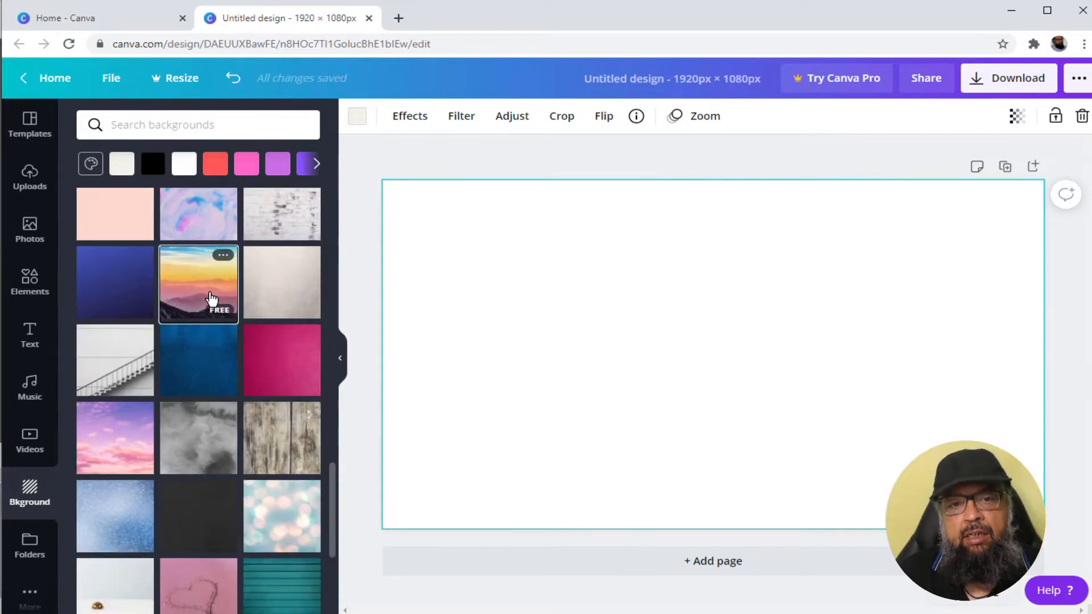
# Step: Settle on the red sunset over a snowy peak photo as the page background
pyautogui.click(198, 283)
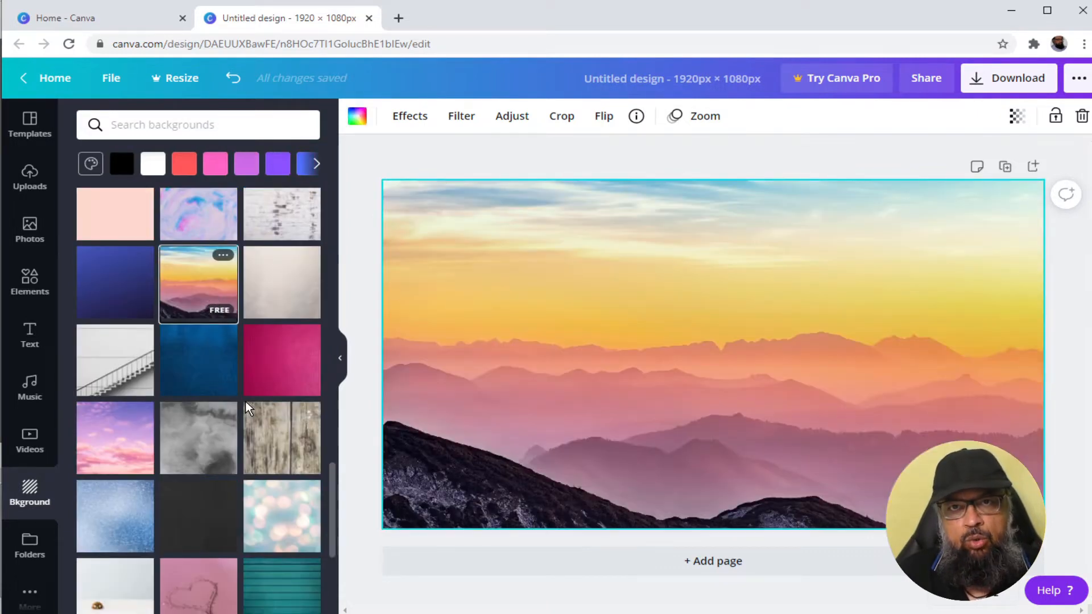
pyautogui.scroll(-3)
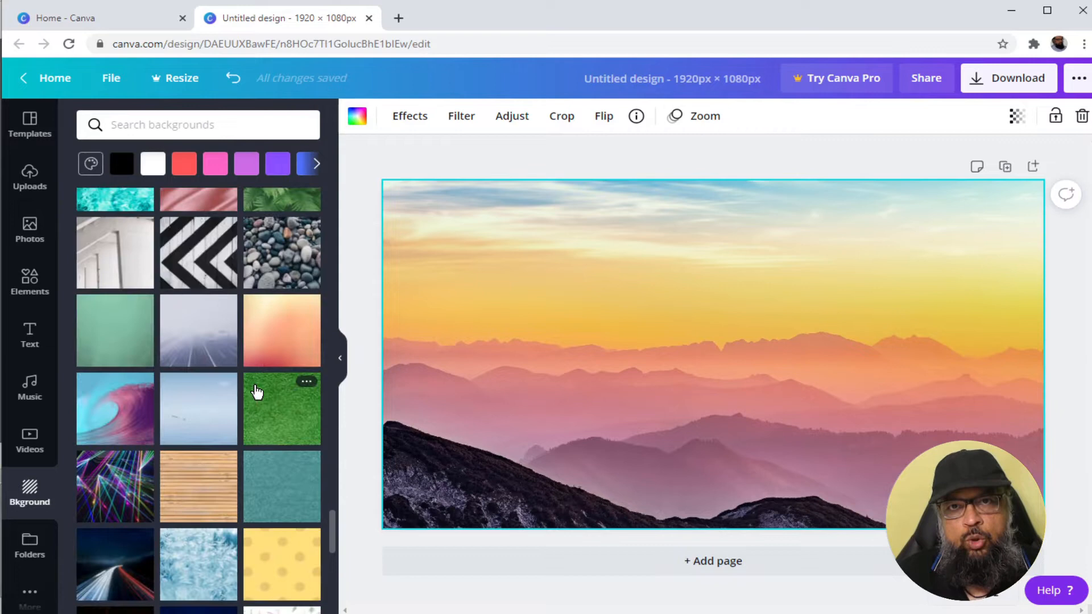
pyautogui.scroll(-3)
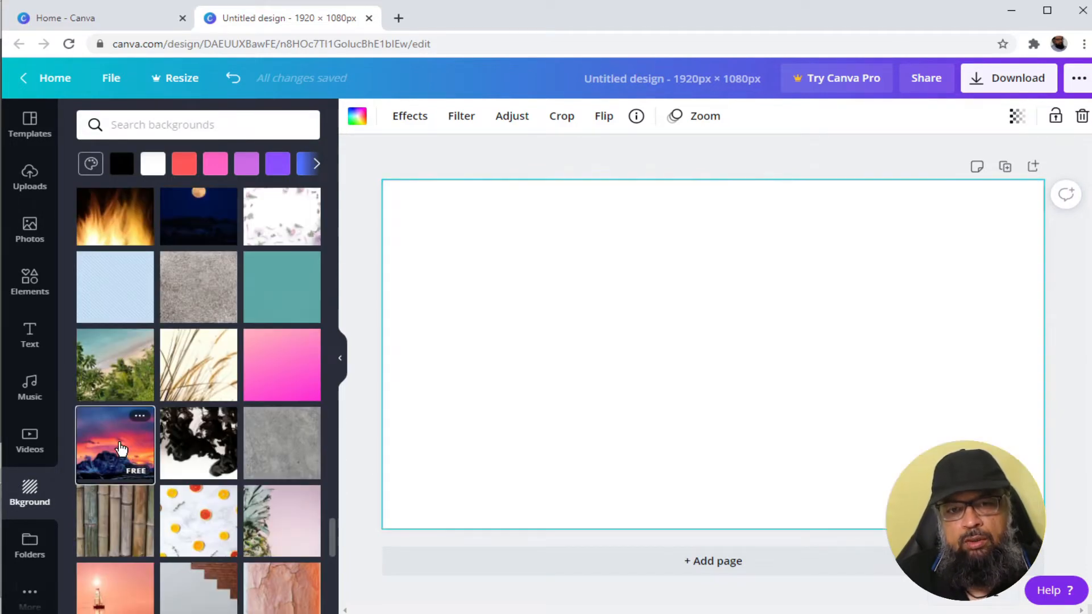
pyautogui.click(113, 444)
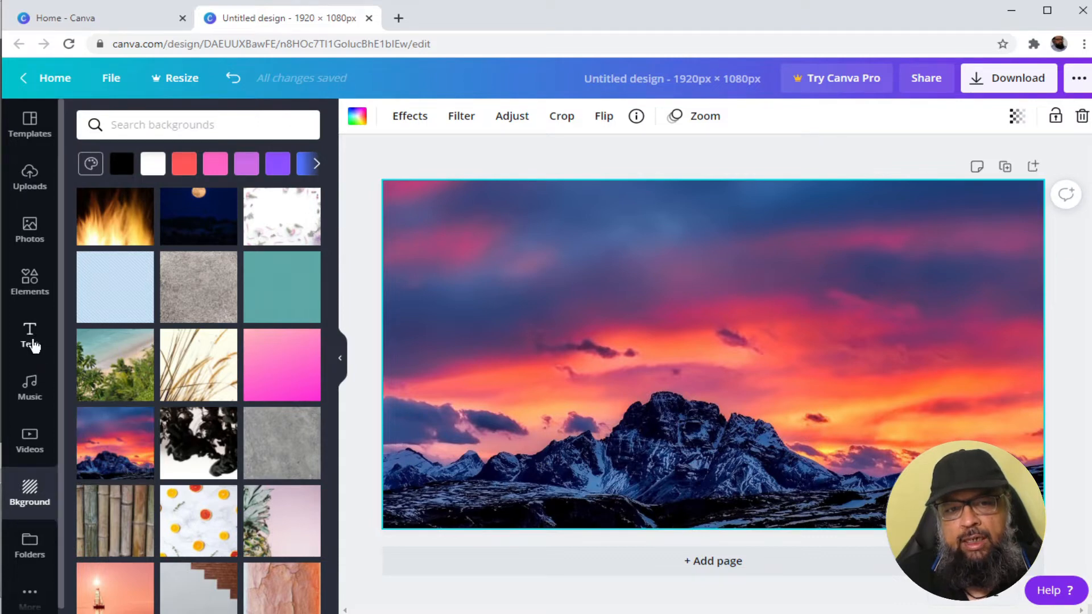
# Step: Add the GRAPHIC DESIGN text layout, ungroup it and retype the heading as 'DR TAHIR YAQUB'
pyautogui.click(30, 337)
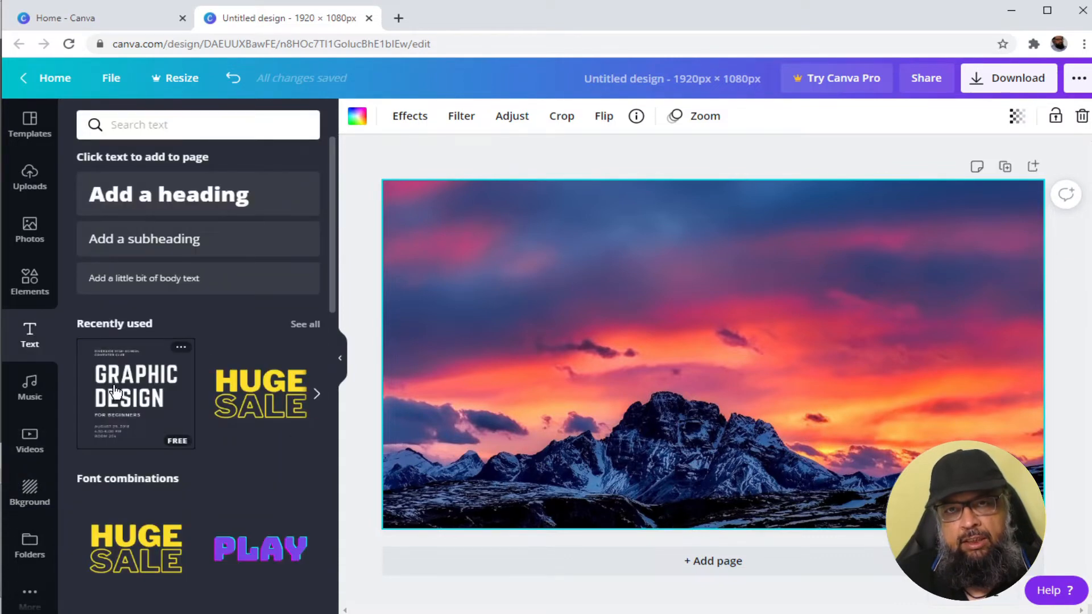
pyautogui.click(136, 392)
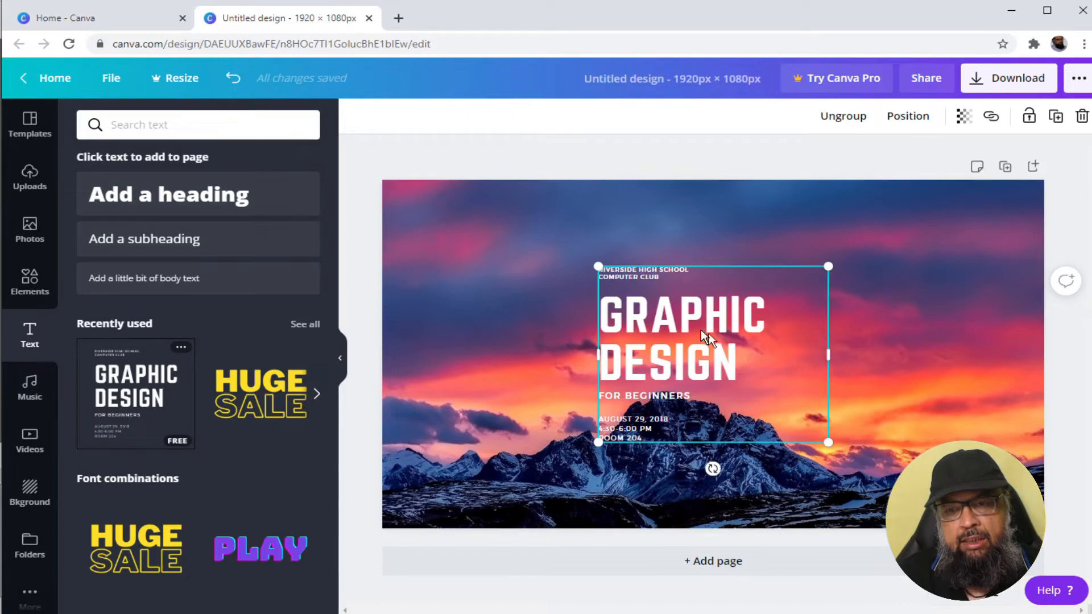
pyautogui.moveTo(665, 376)
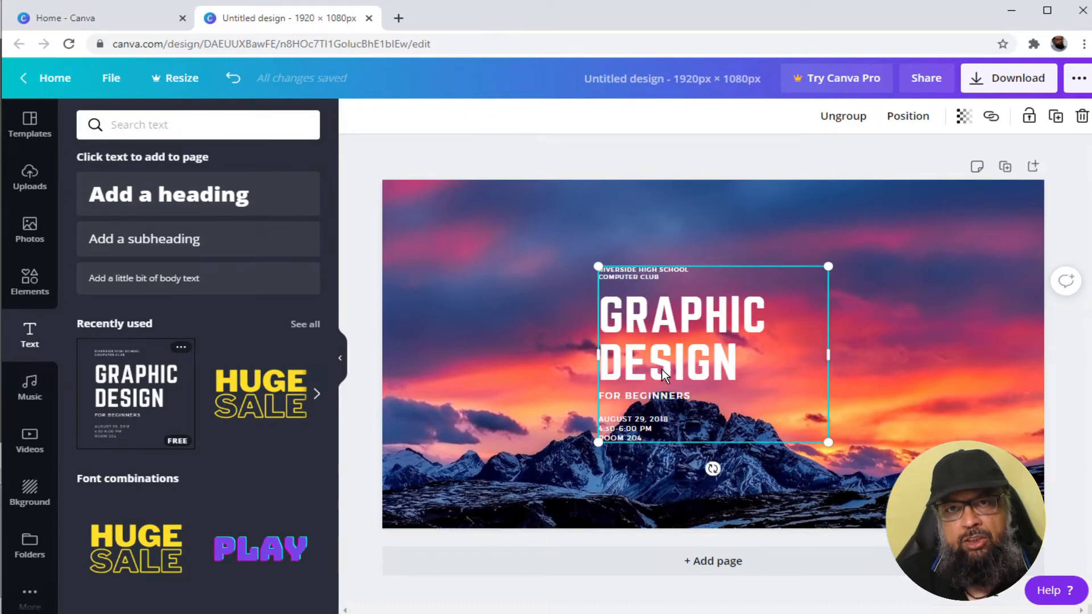
pyautogui.moveTo(847, 139)
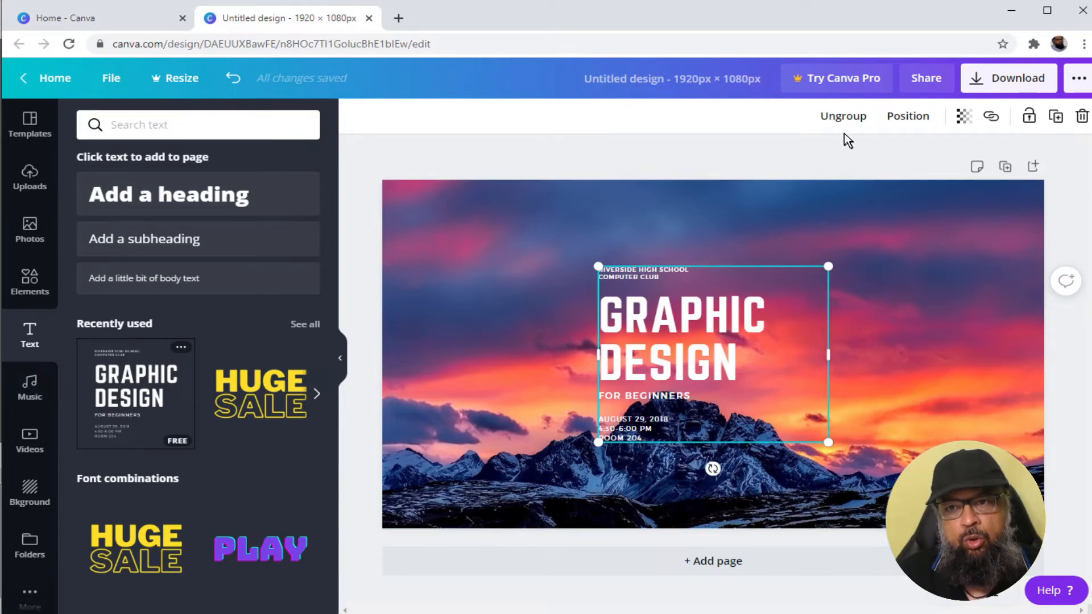
pyautogui.click(843, 116)
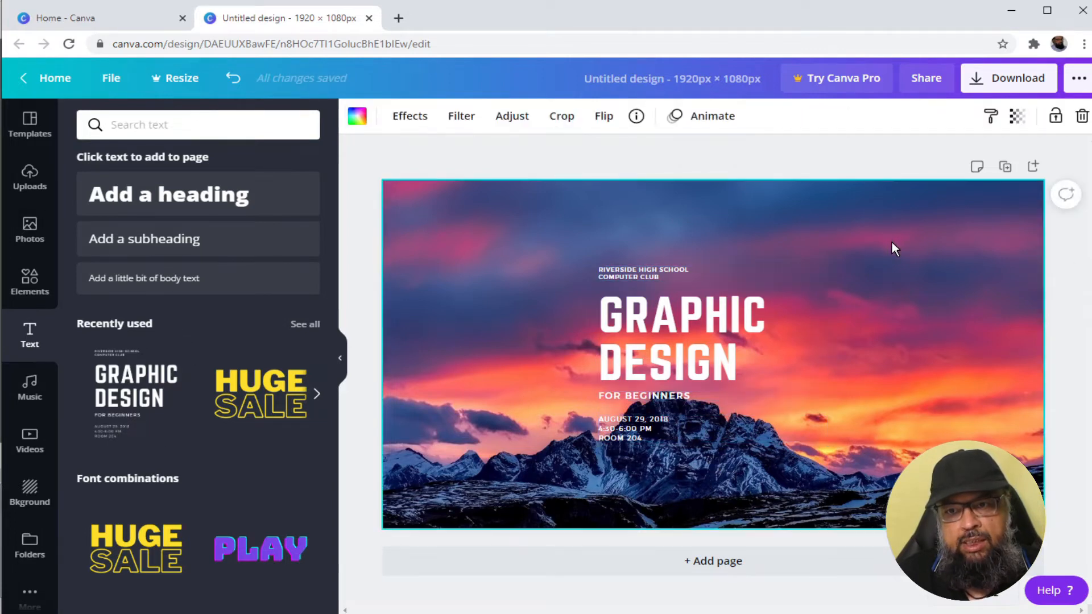
pyautogui.click(640, 273)
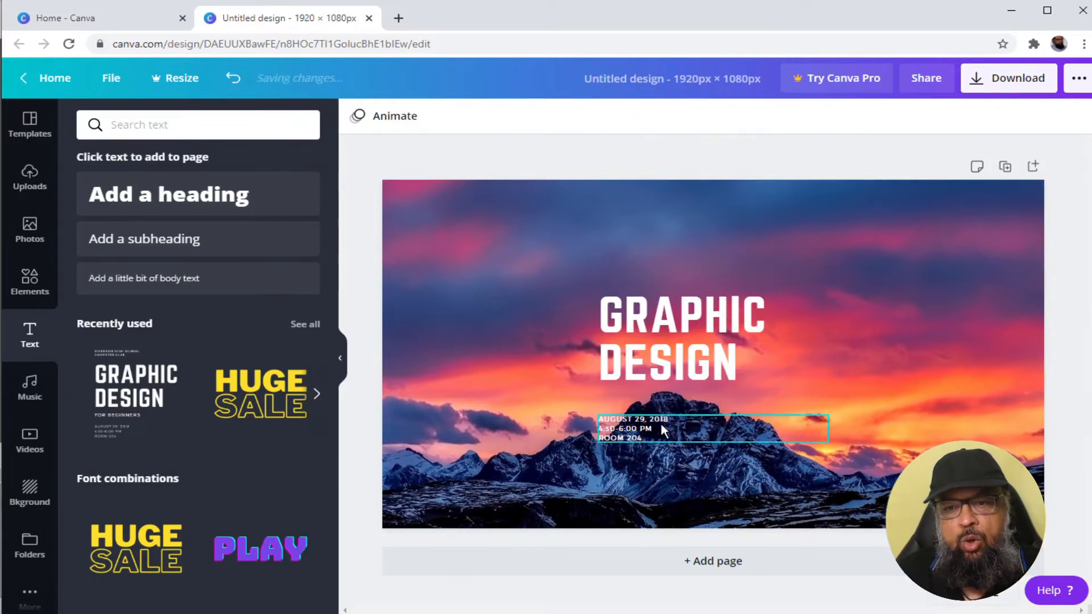
pyautogui.click(683, 341)
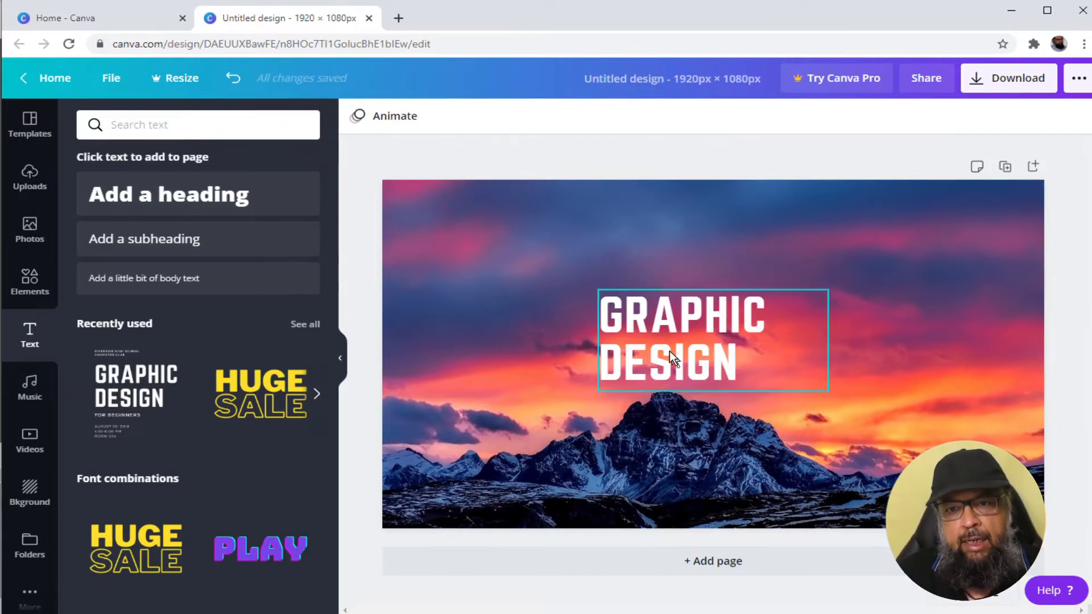
pyautogui.doubleClick(713, 341)
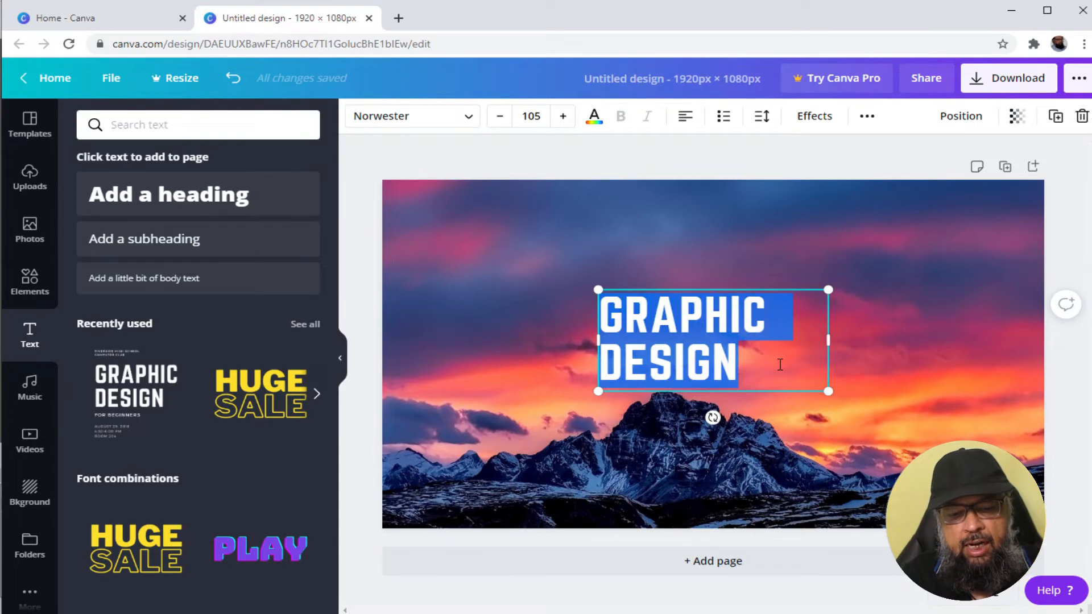
pyautogui.write('DR TAH')
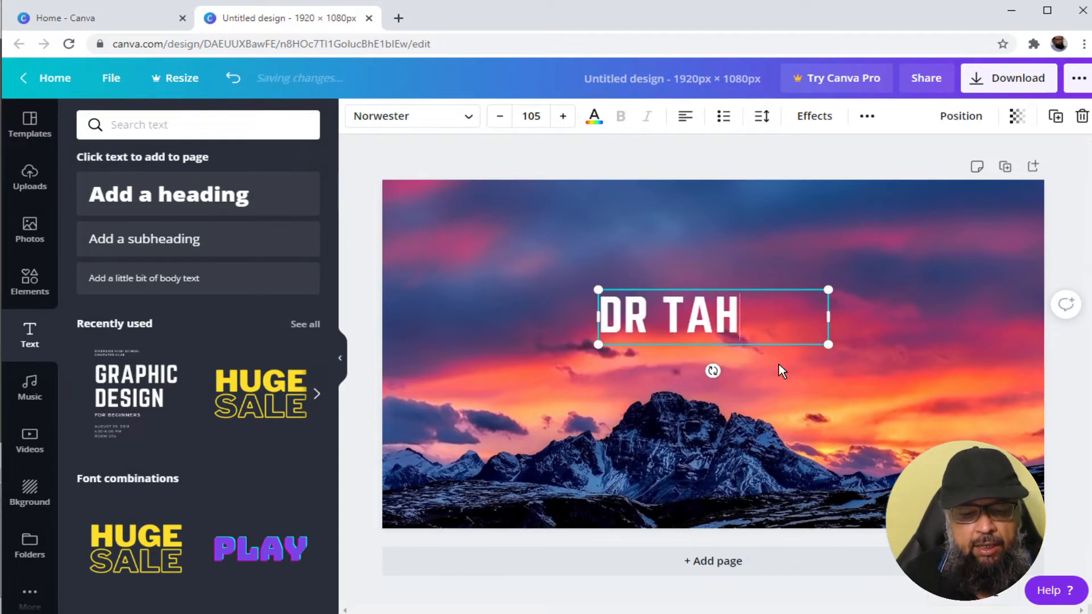
pyautogui.write('IR YAQUB')
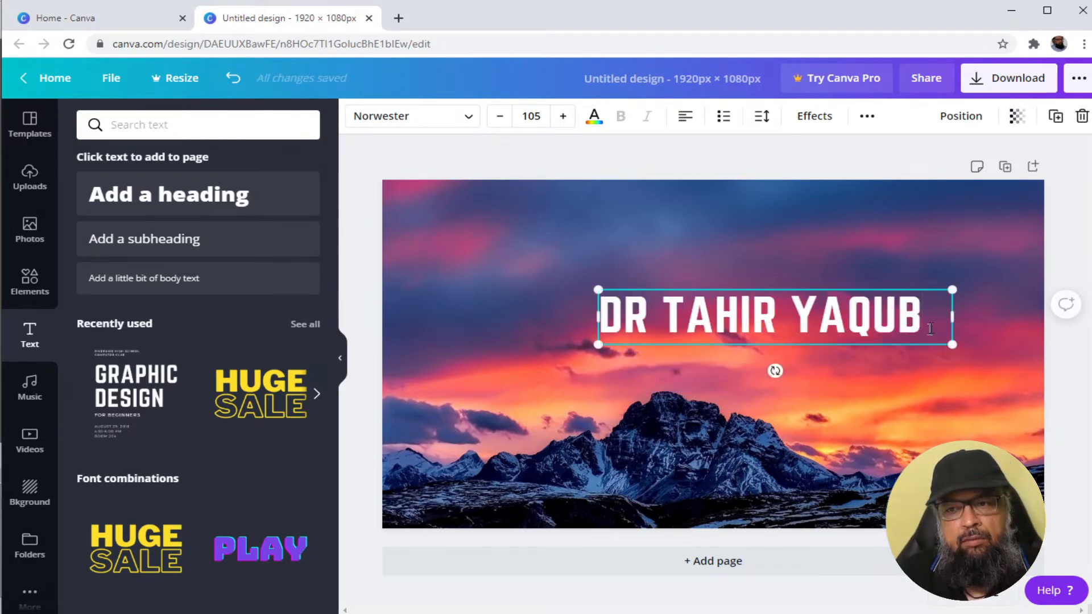
pyautogui.click(411, 116)
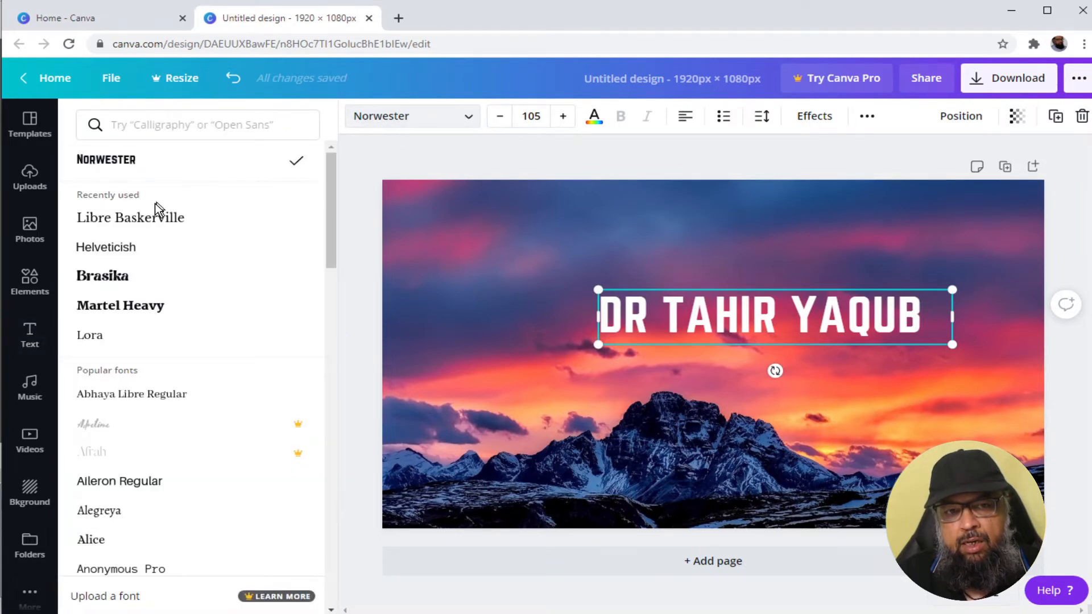
# Step: Size the name heading to about 60 points and move it toward the lower left
pyautogui.click(531, 116)
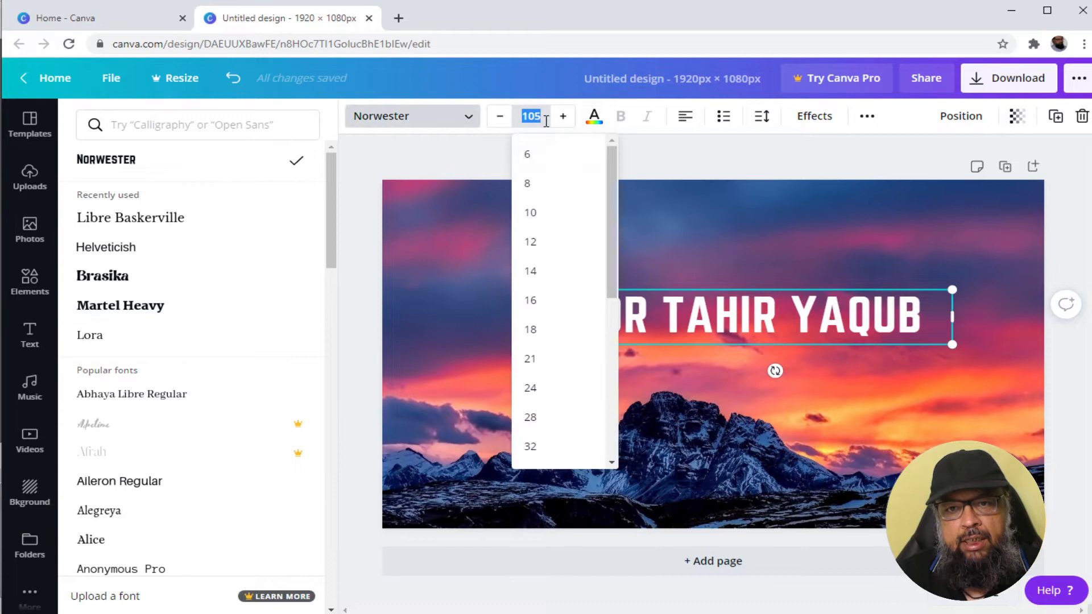
pyautogui.click(530, 445)
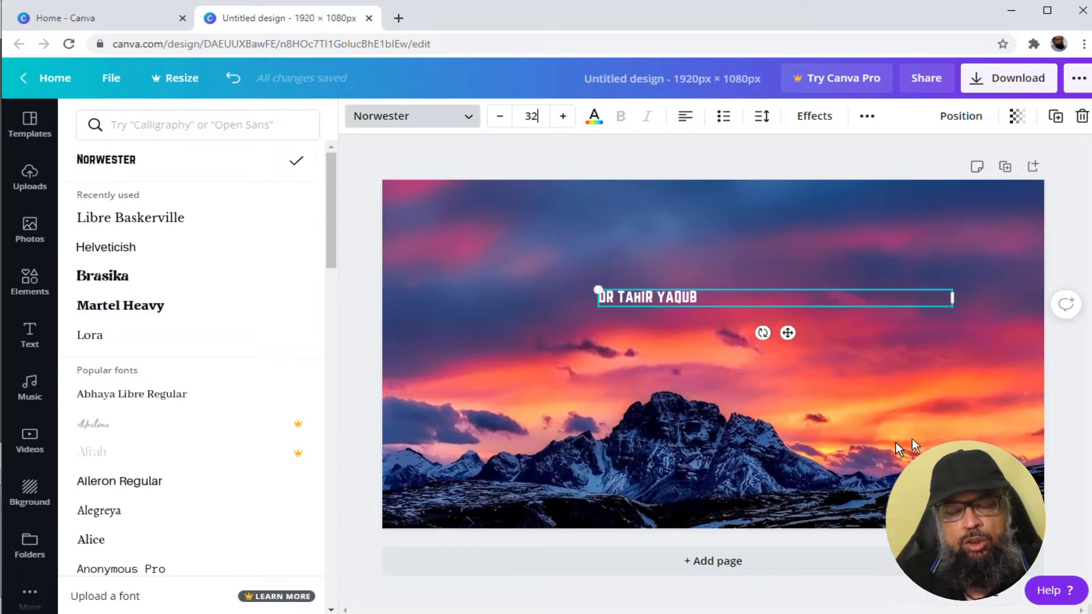
pyautogui.moveTo(952, 298); pyautogui.dragTo(704, 305)
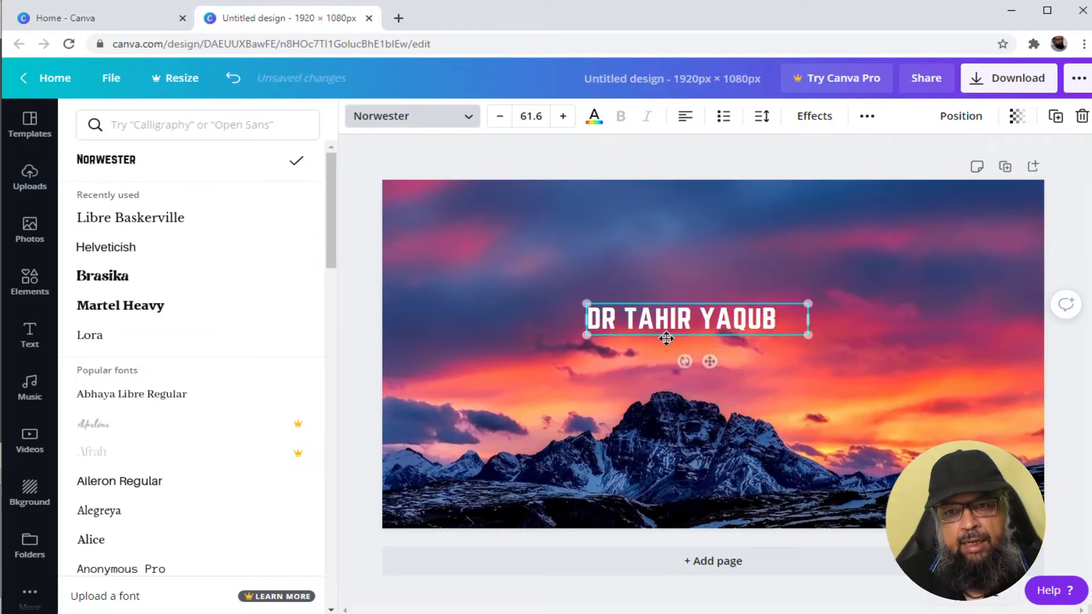
pyautogui.moveTo(696, 319); pyautogui.dragTo(506, 478)
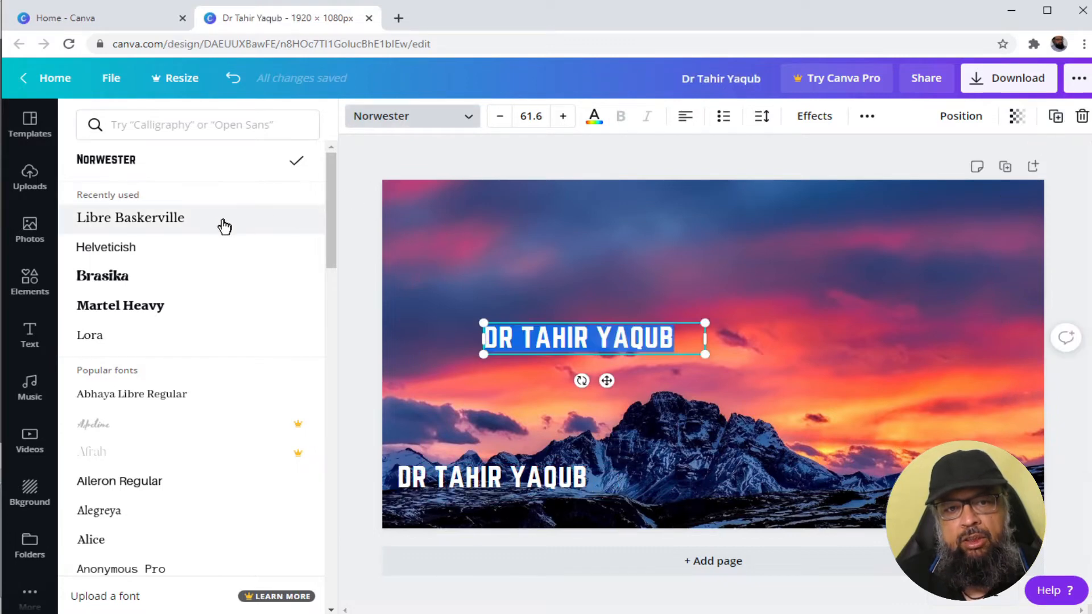
# Step: Give the job-title line a plain sans-serif font and place it under the name at bottom left
pyautogui.click(105, 247)
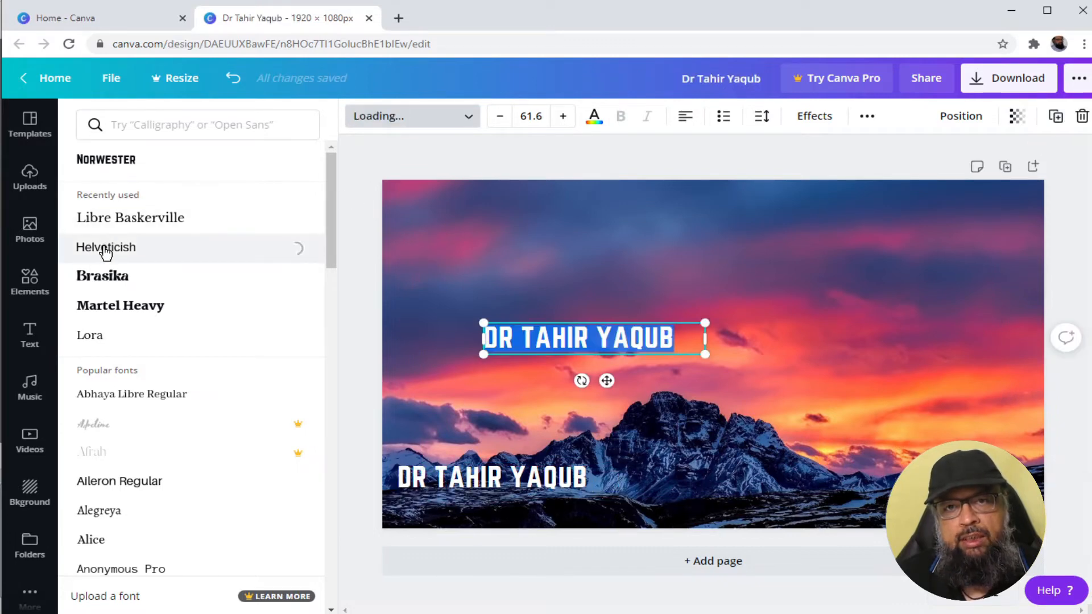
pyautogui.click(105, 247)
pyautogui.write('POSTDOCTORAL RESEARCH FELLOW')
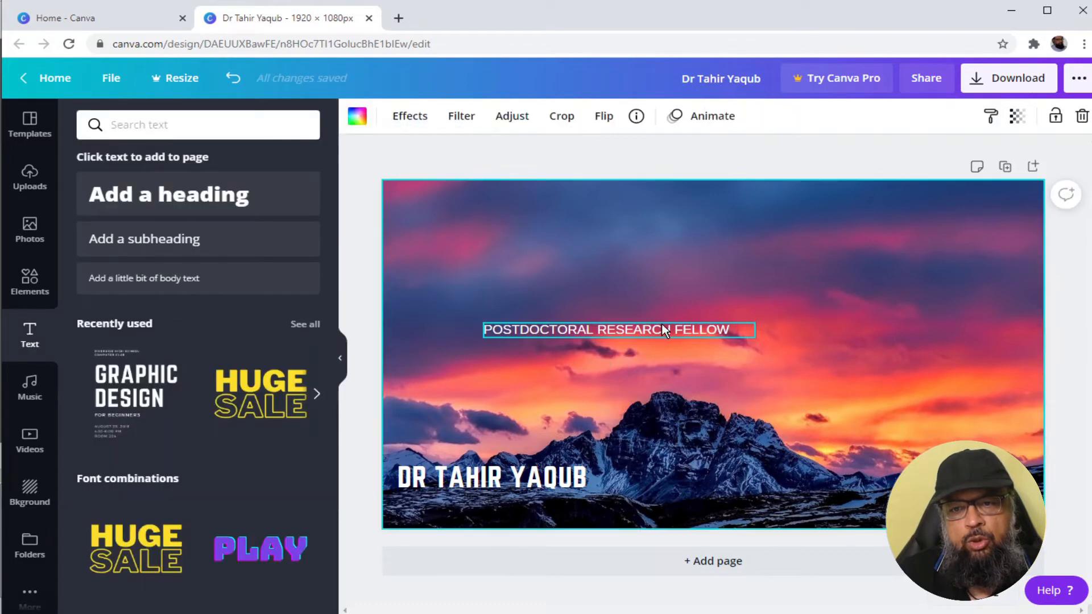
pyautogui.moveTo(618, 330); pyautogui.dragTo(531, 500)
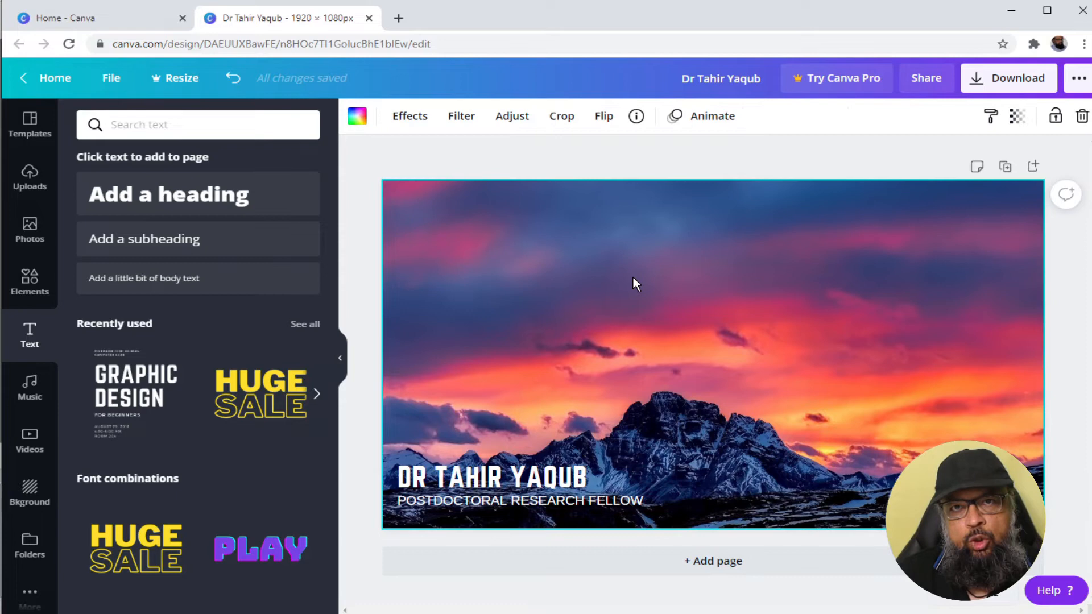
pyautogui.moveTo(1017, 77)
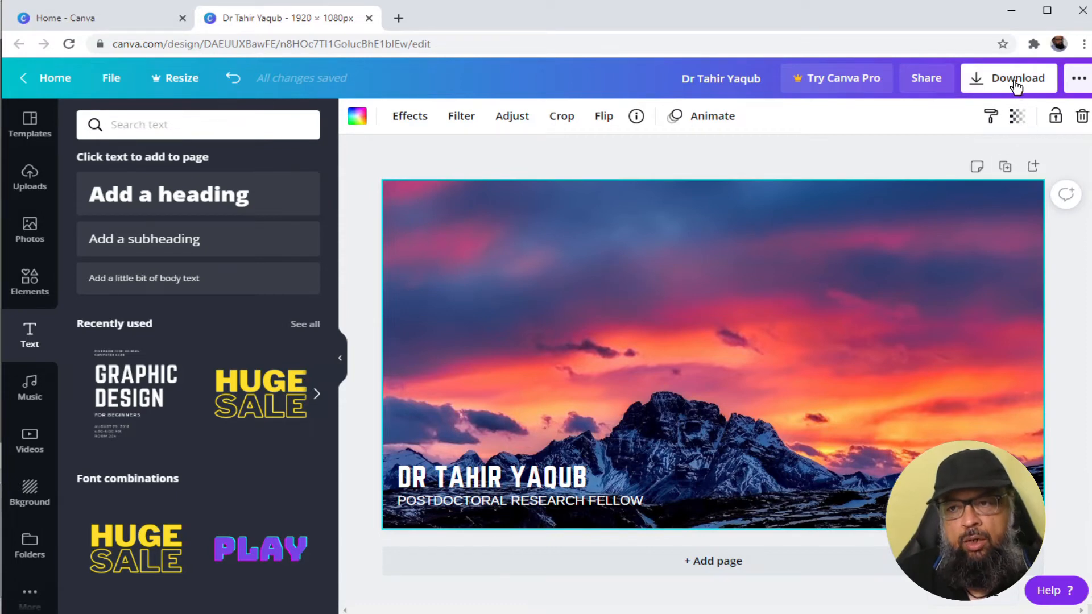
# Step: Download the sunset design as PNG into the BGs folder as 'Bg.png'
pyautogui.click(1019, 77)
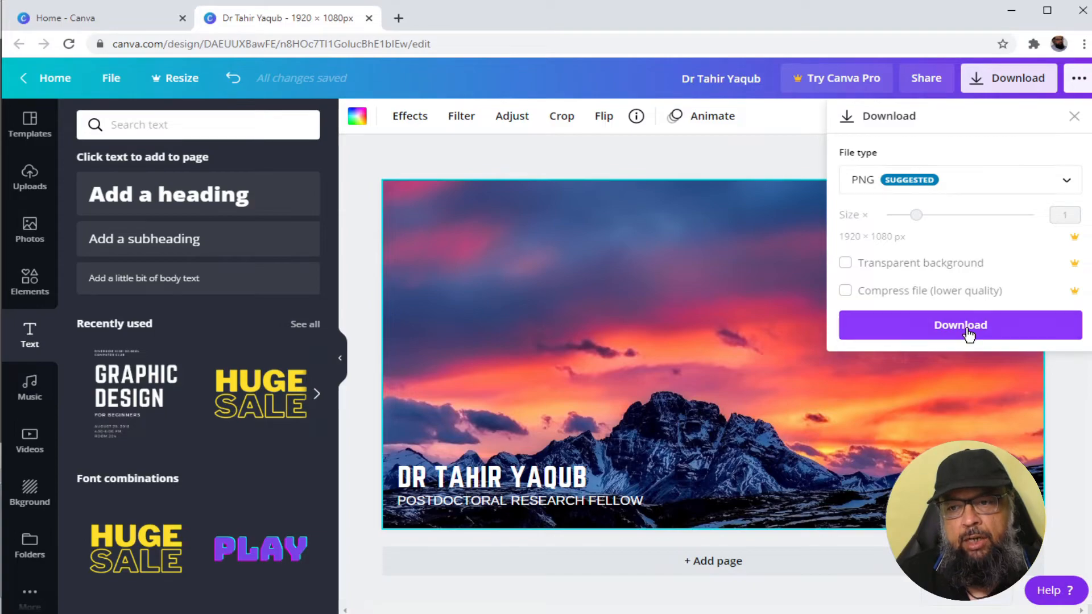
pyautogui.click(960, 324)
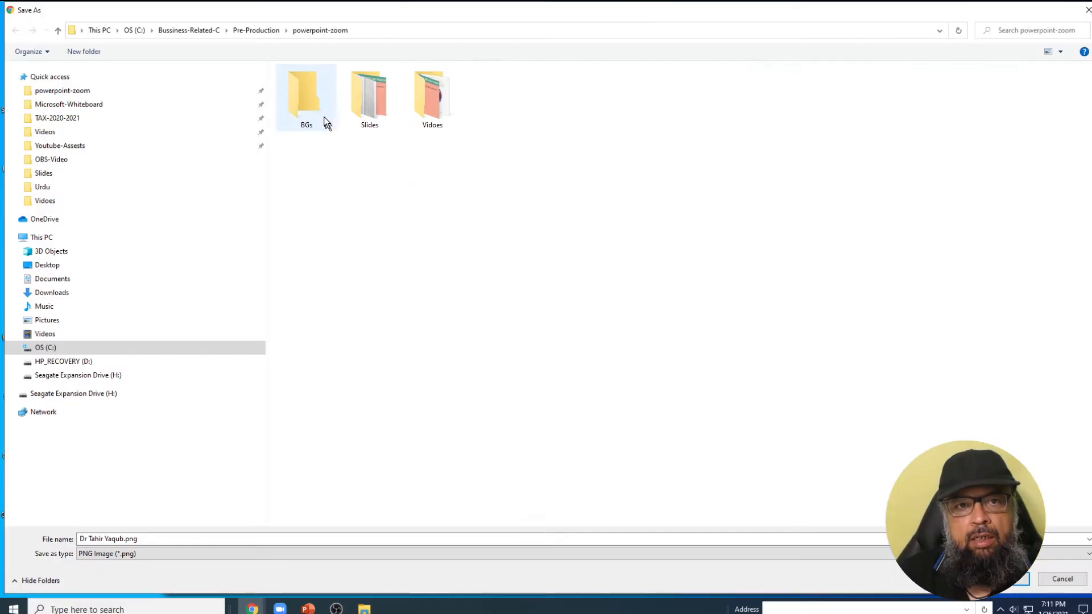
pyautogui.doubleClick(306, 95)
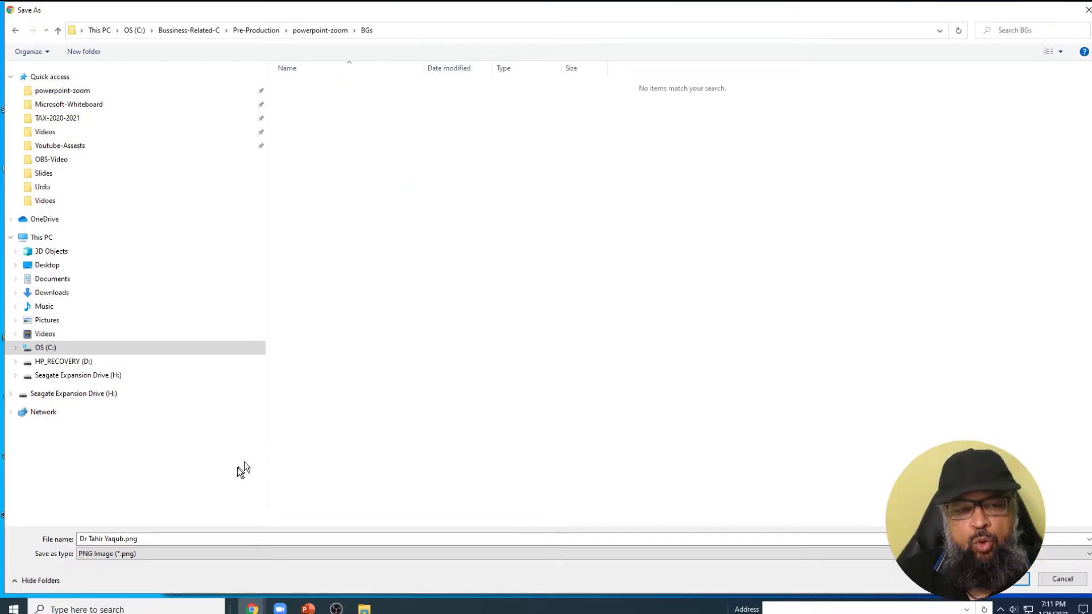
pyautogui.write('Bg.png')
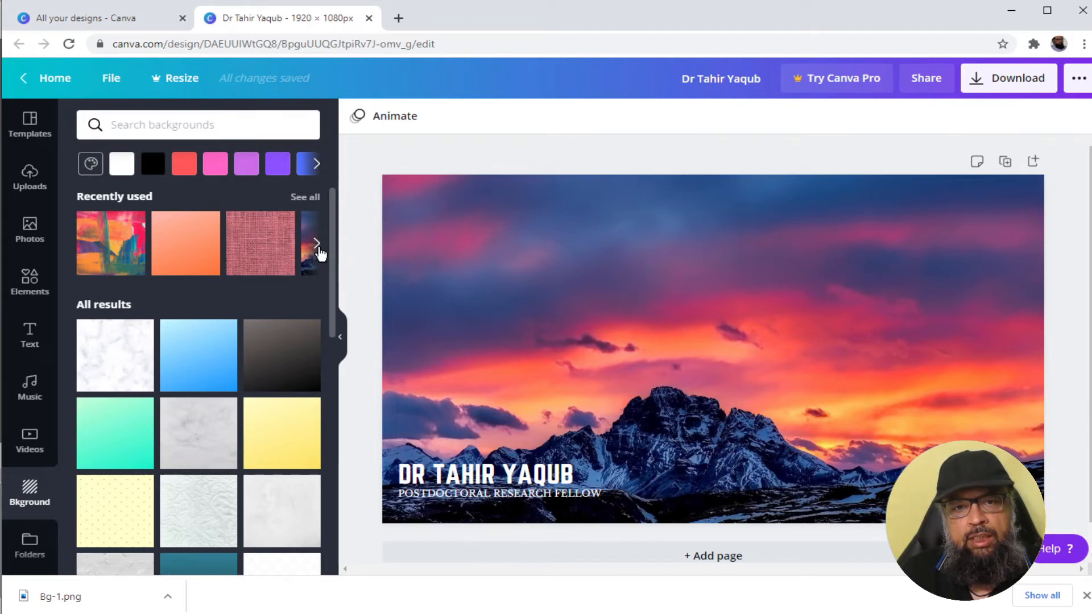
# Step: Apply the colourful painted background from Recently used and recolour the name and title black
pyautogui.click(315, 243)
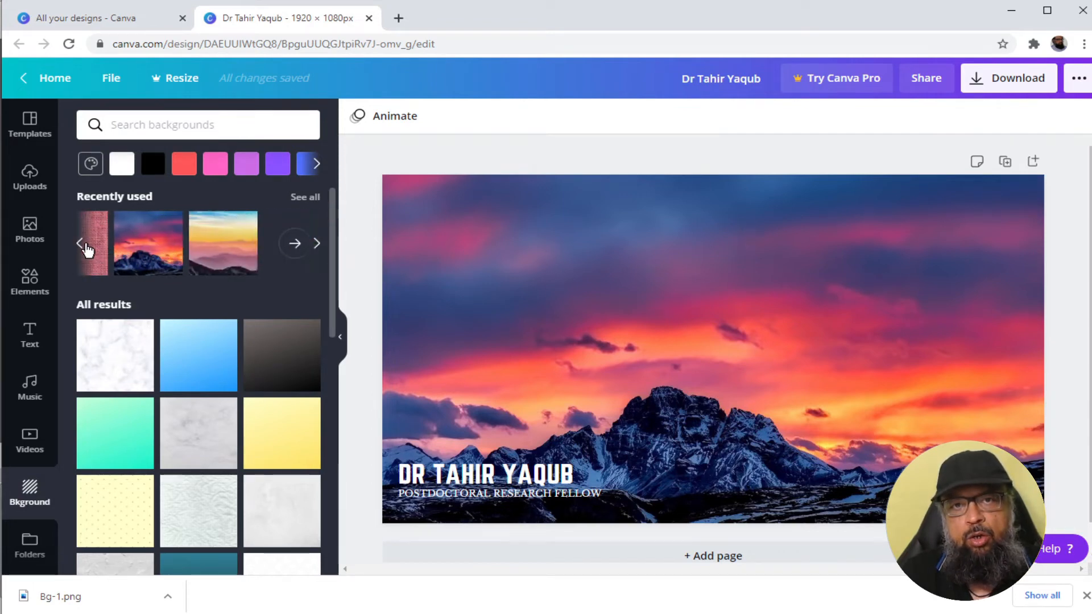
pyautogui.click(111, 242)
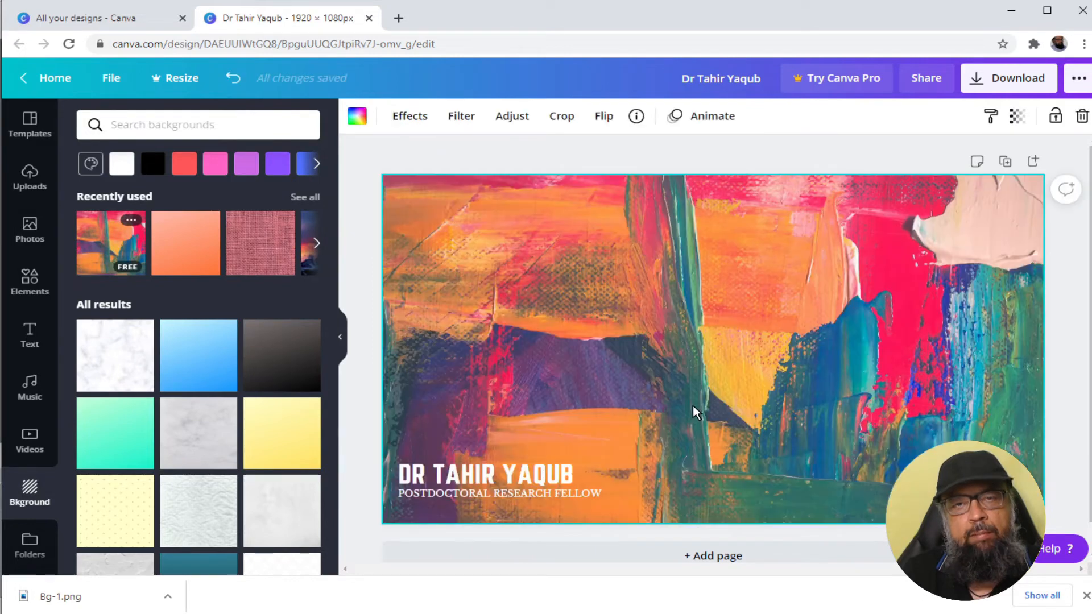
pyautogui.click(498, 475)
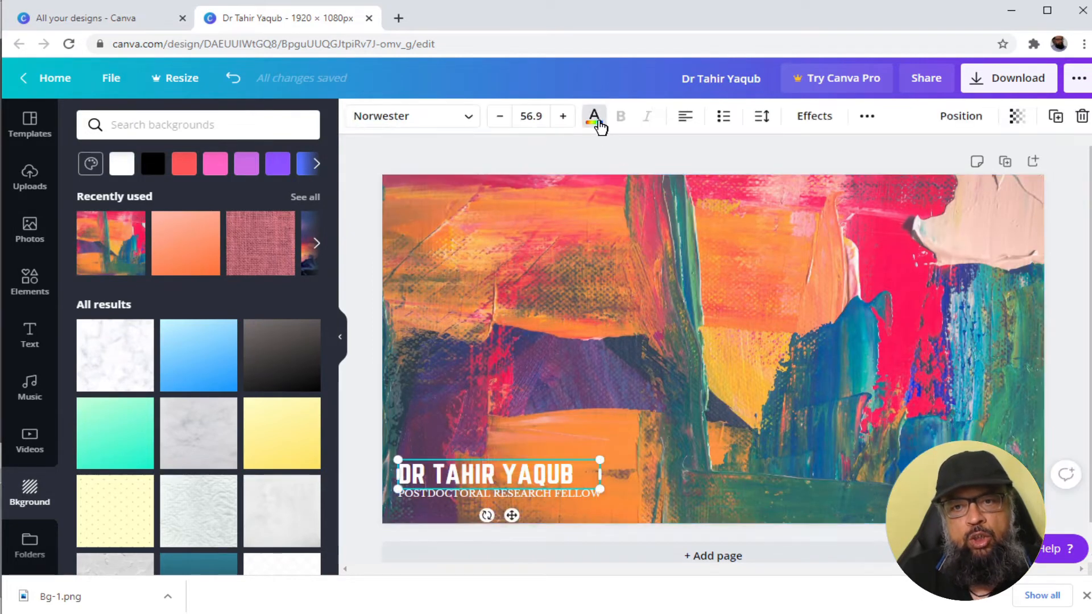
pyautogui.click(594, 116)
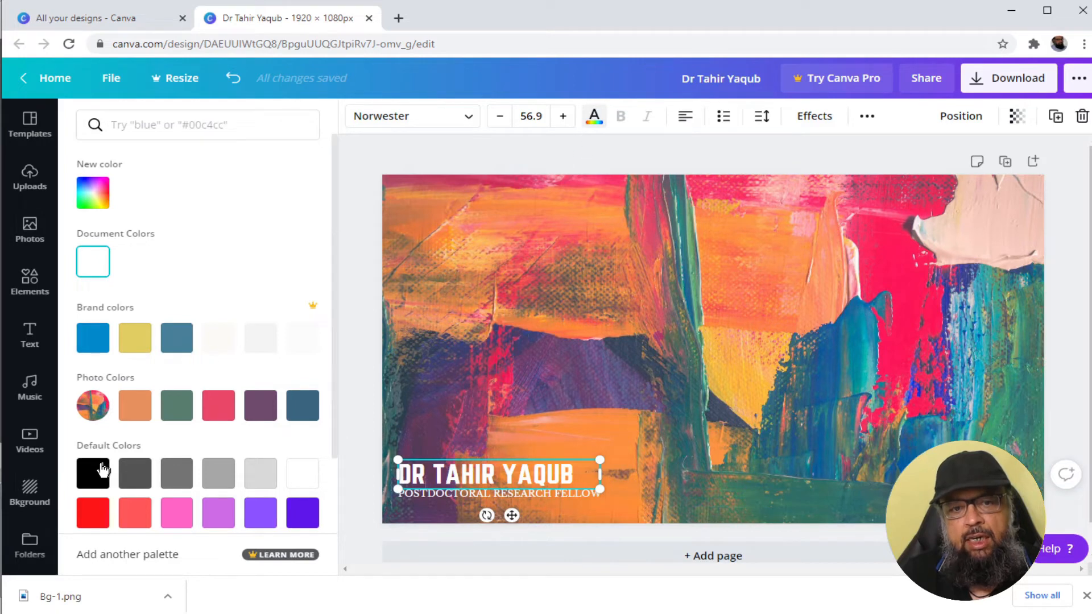
pyautogui.click(92, 473)
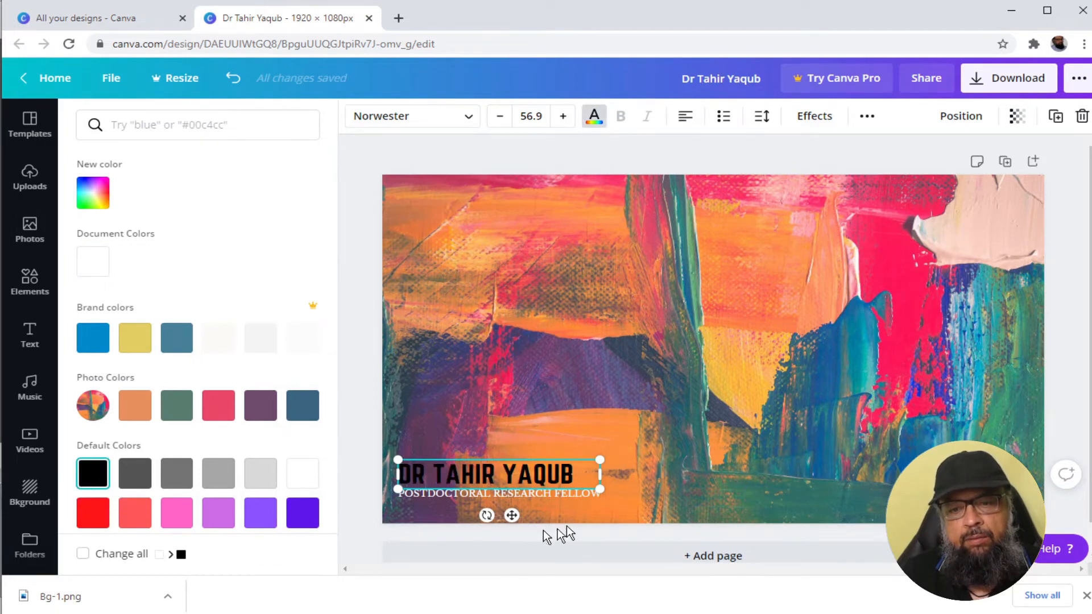
pyautogui.click(497, 492)
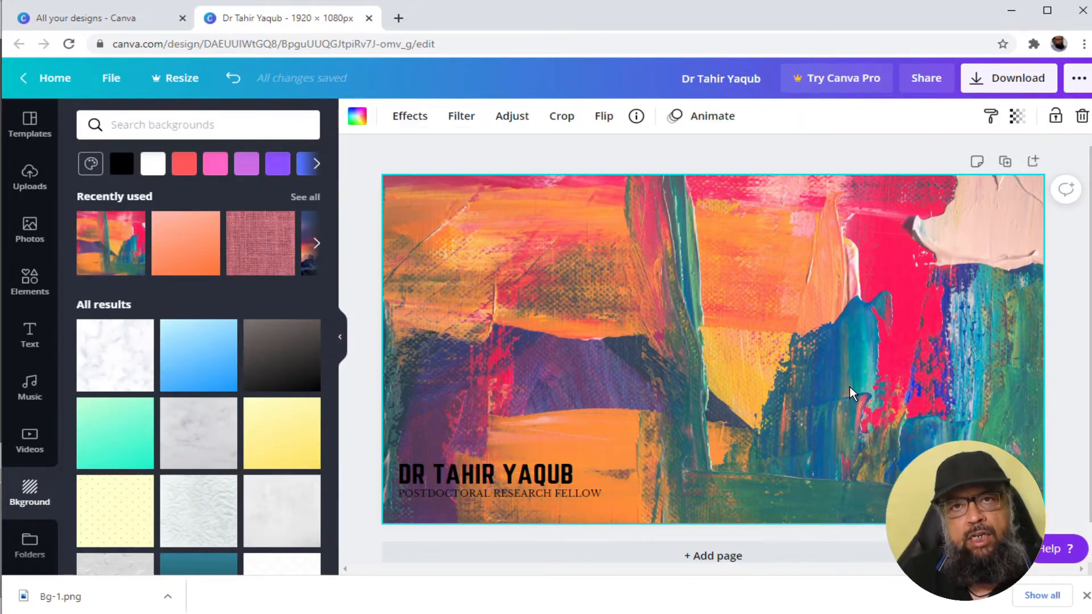
# Step: Download the second design as 'Bg-2.png' in the BGs folder
pyautogui.click(1009, 77)
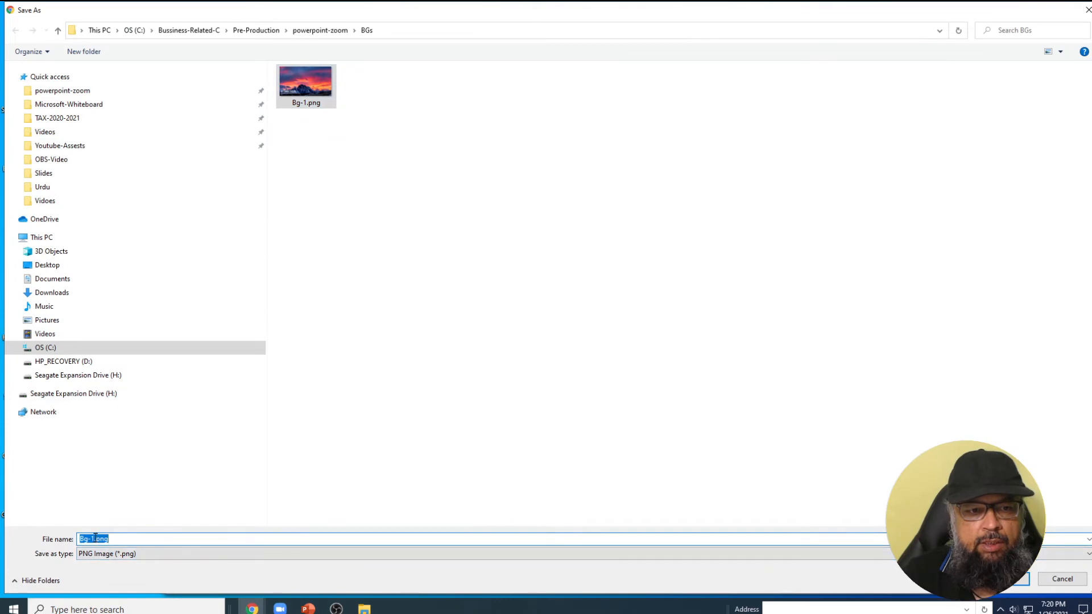
pyautogui.write('Bg-2.png')
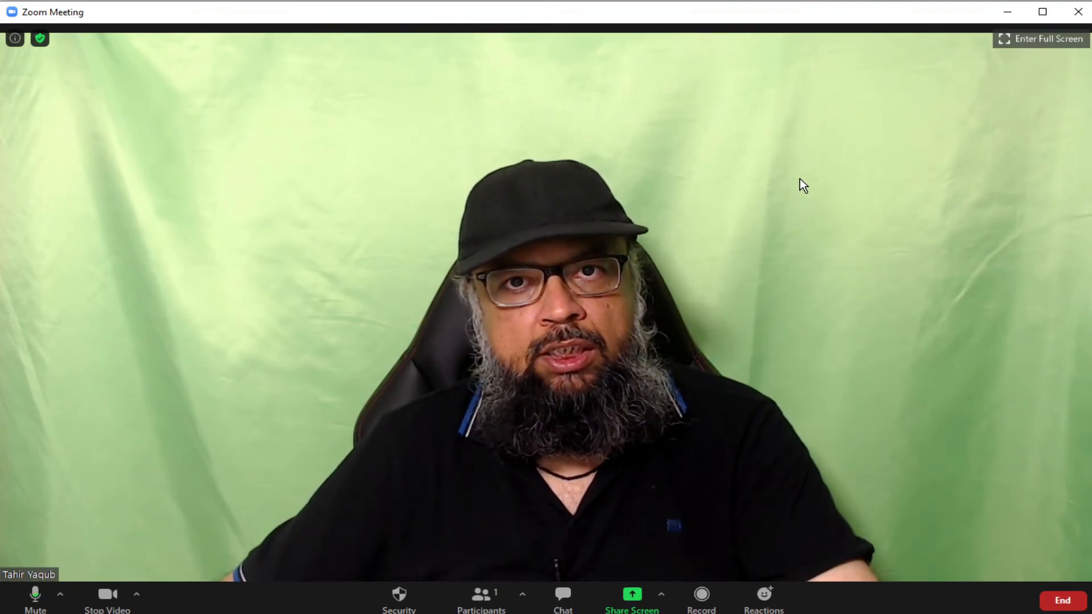
# Step: In Background & Filters add Bg-1.png from the BGs folder as the virtual background
pyautogui.click(136, 594)
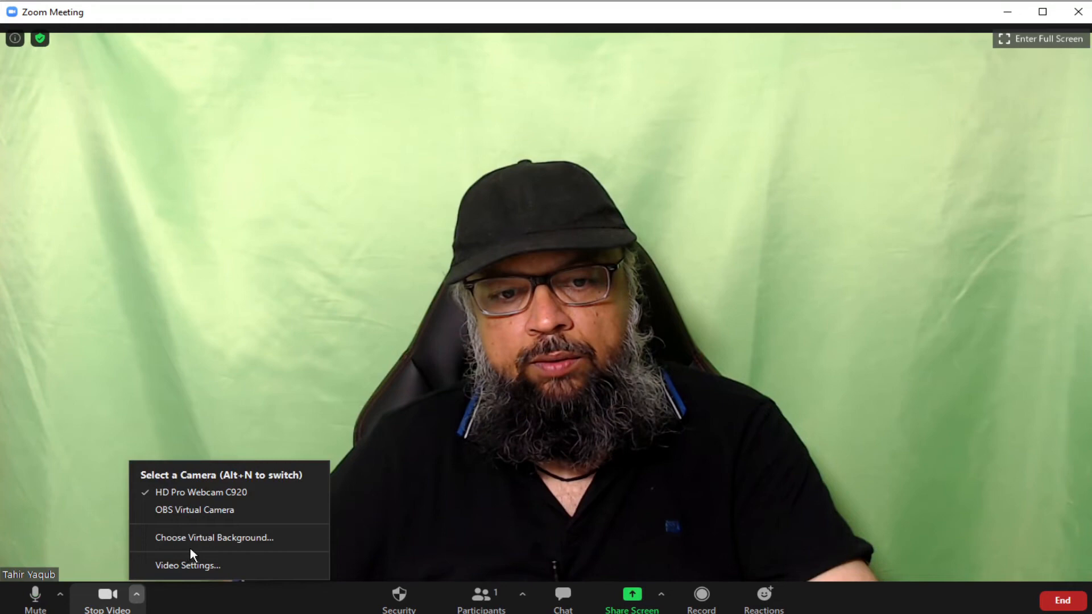
pyautogui.moveTo(213, 537)
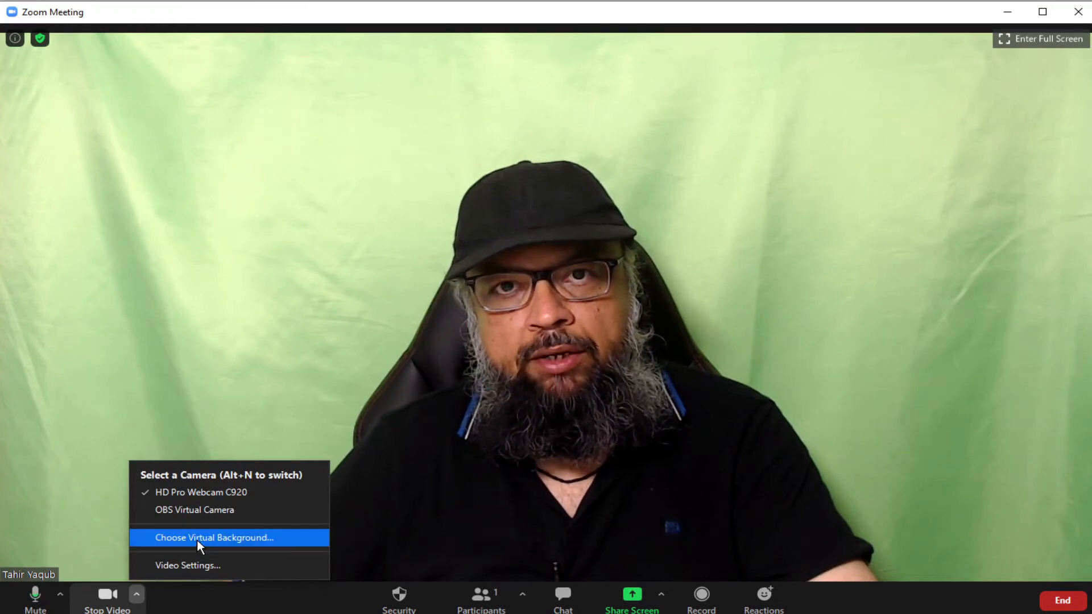
pyautogui.click(214, 537)
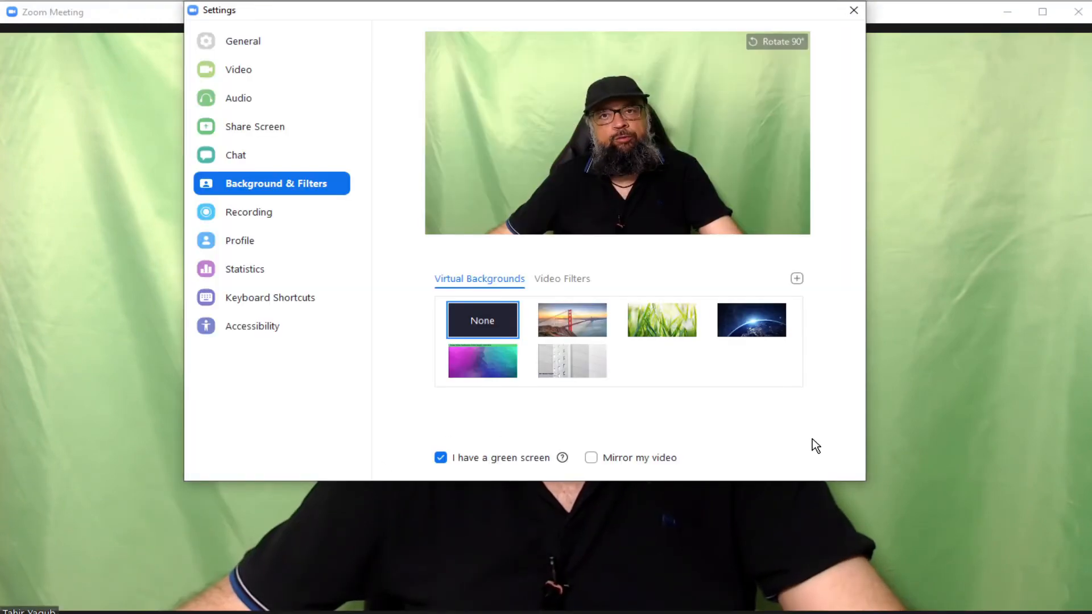
pyautogui.moveTo(482, 331)
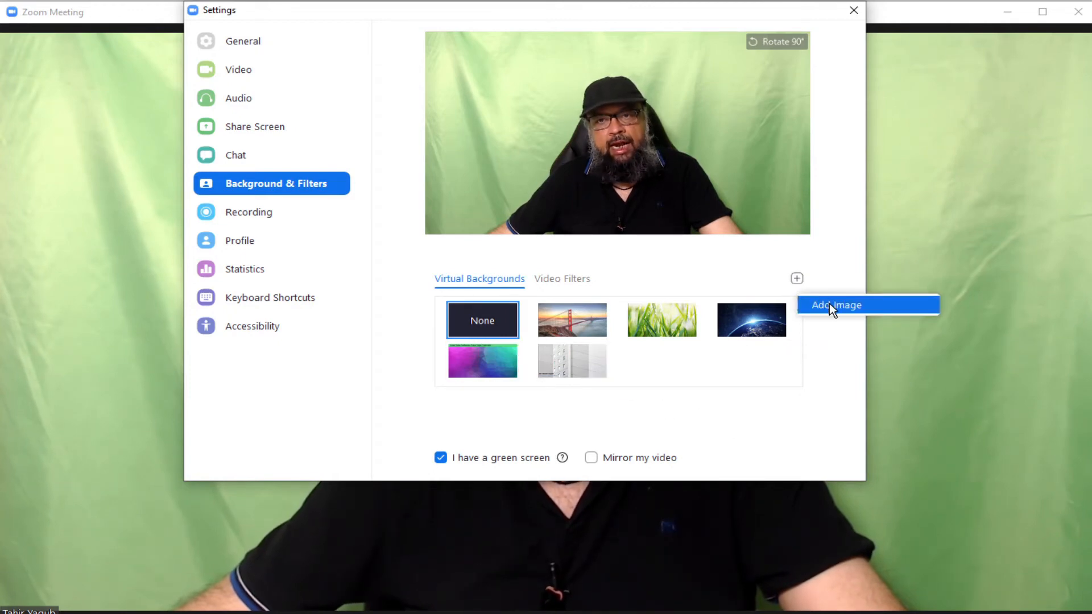
pyautogui.click(835, 305)
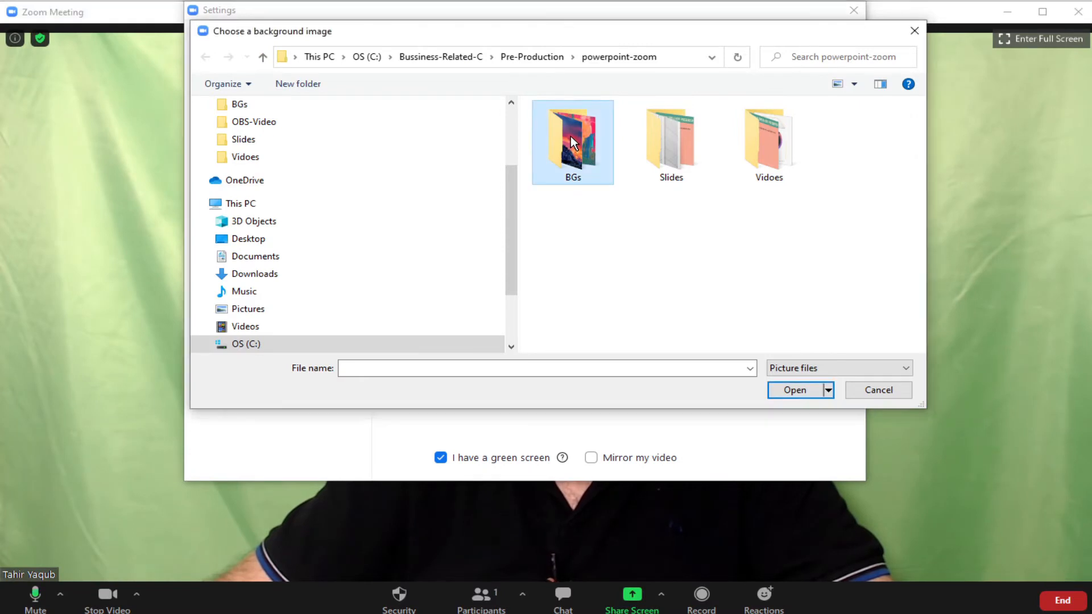
pyautogui.doubleClick(572, 135)
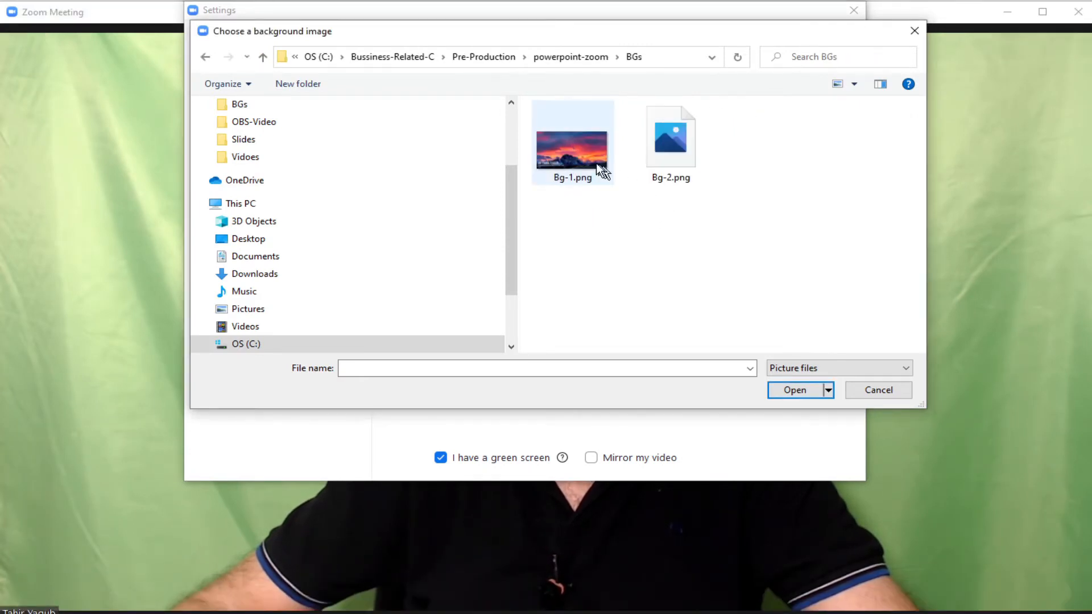
pyautogui.click(572, 146)
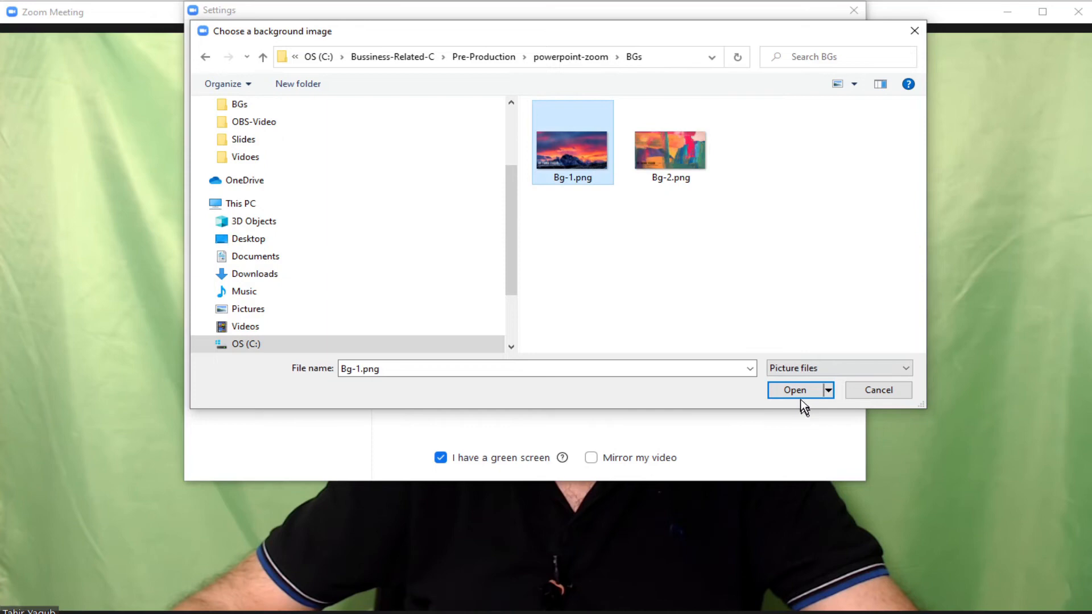
pyautogui.click(794, 390)
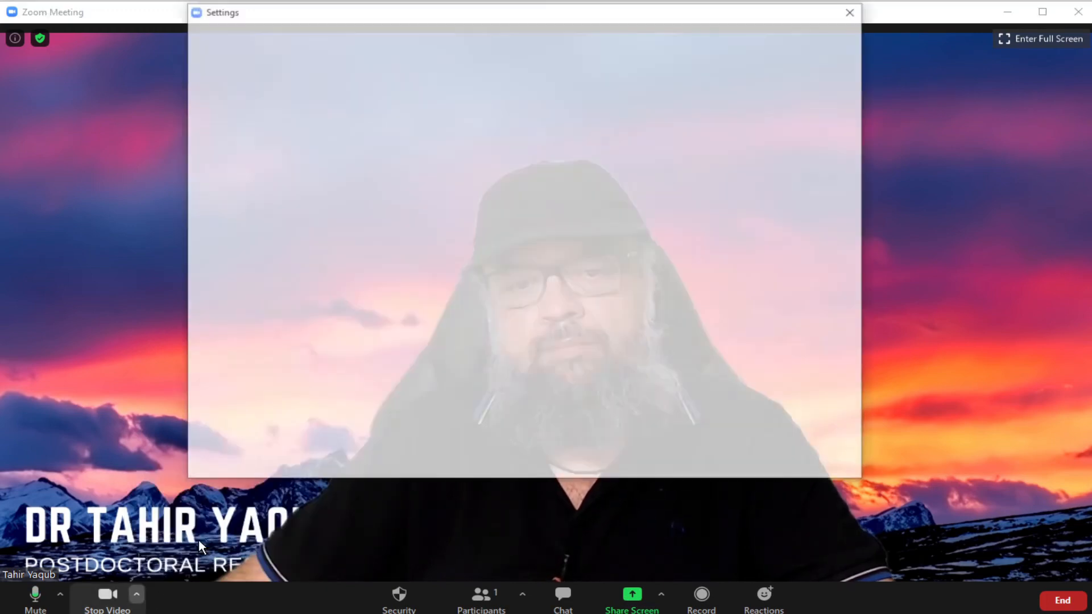
# Step: Close the Settings window and bring up the screen sharing choices
pyautogui.click(849, 12)
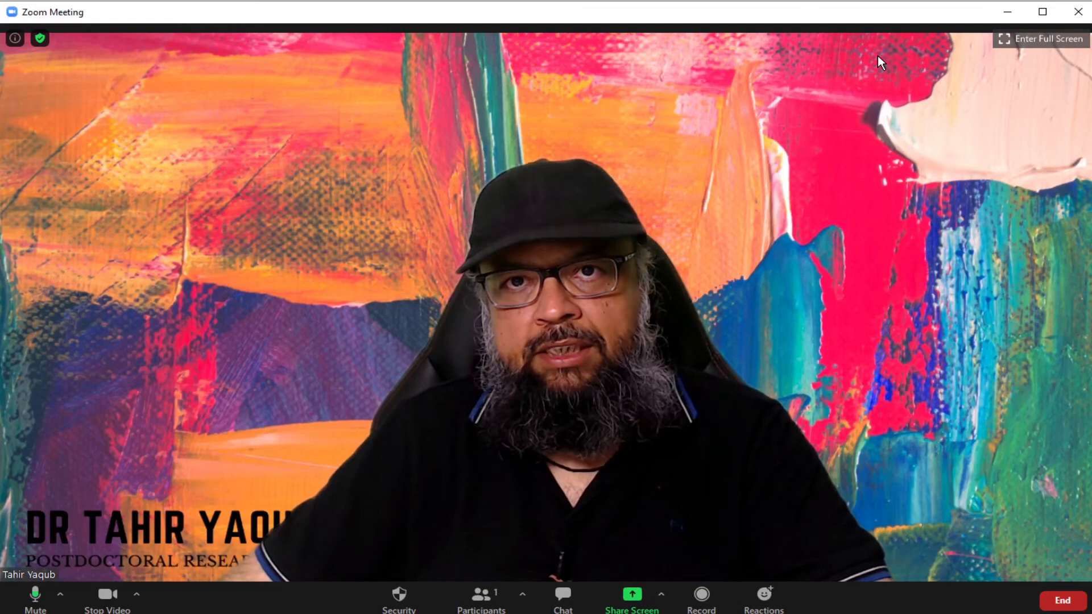
pyautogui.click(631, 593)
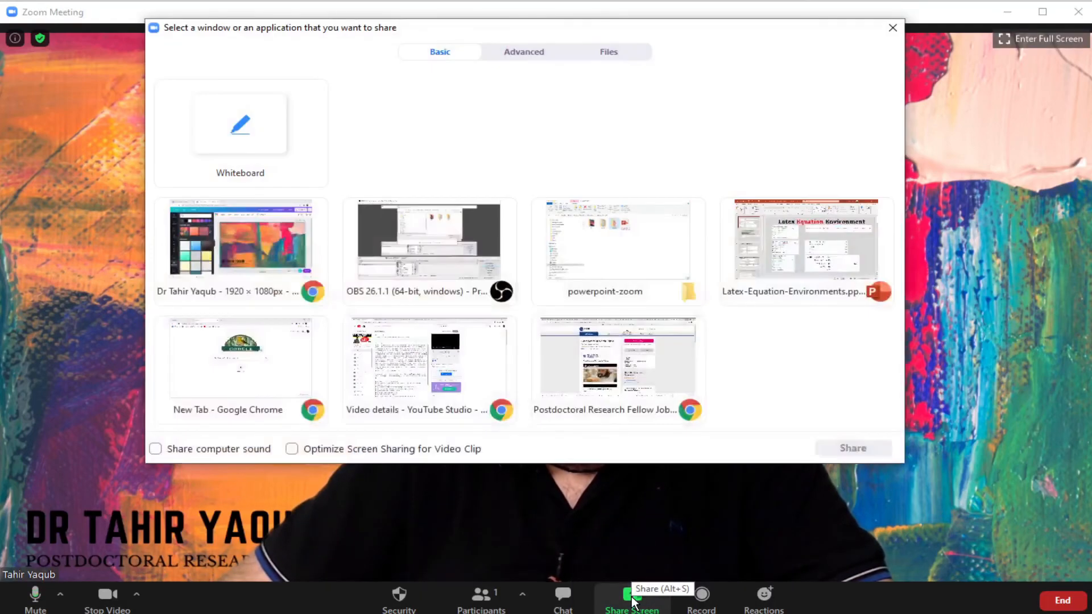
# Step: Share Latex-Equation-Environments.pptx via Advanced > PowerPoint as Virtual Background
pyautogui.click(524, 51)
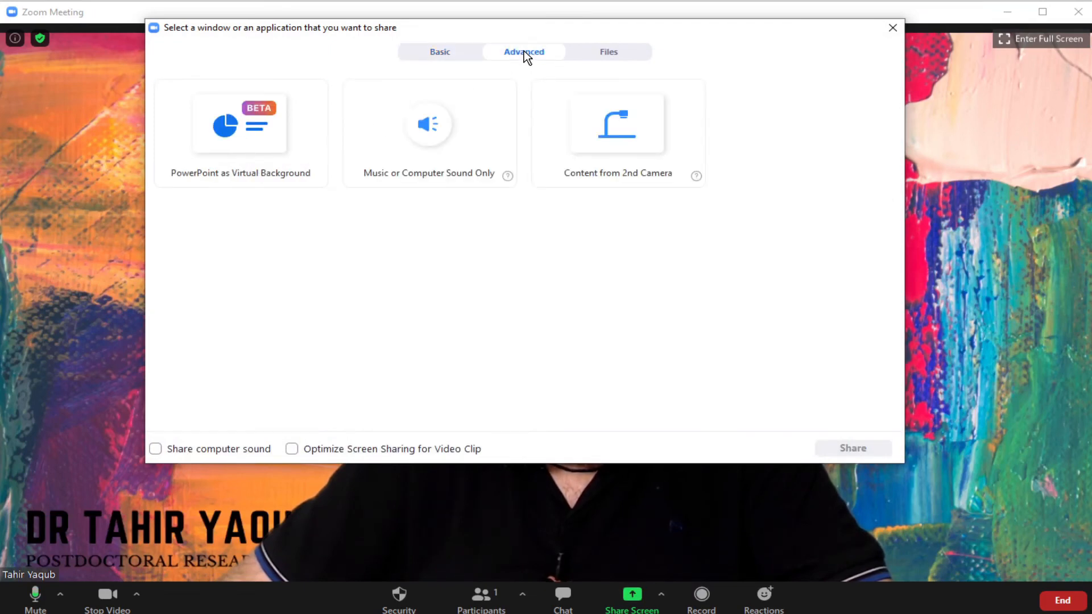
pyautogui.click(240, 133)
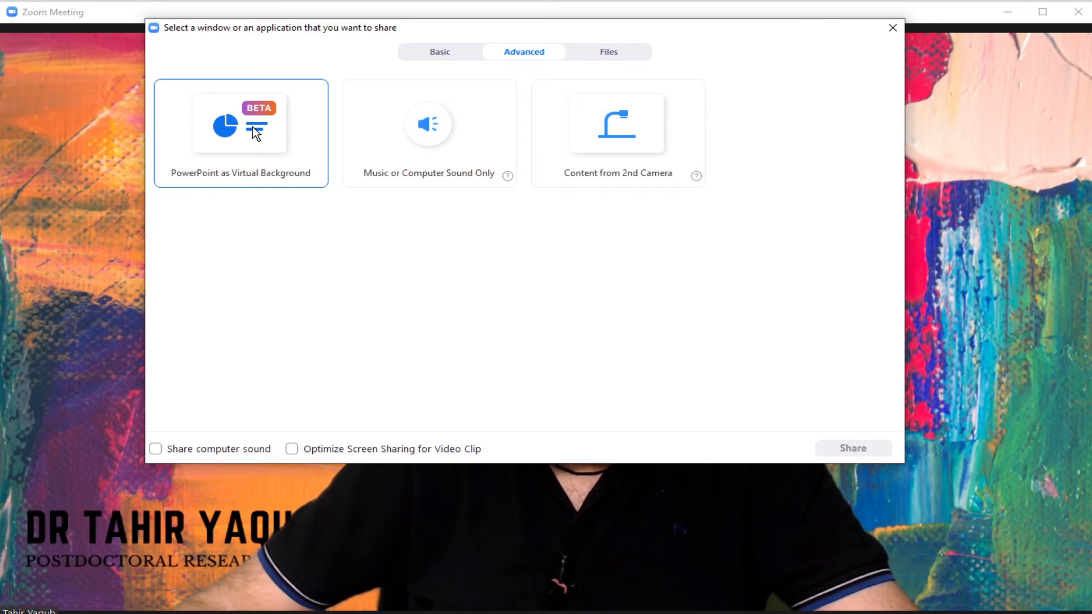
pyautogui.click(240, 133)
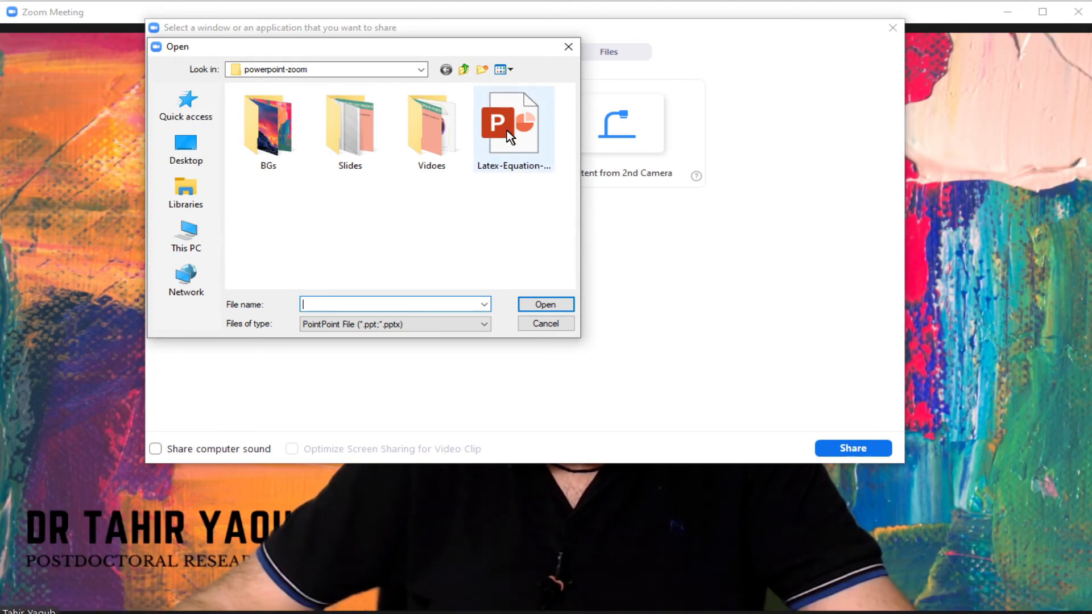
pyautogui.click(513, 124)
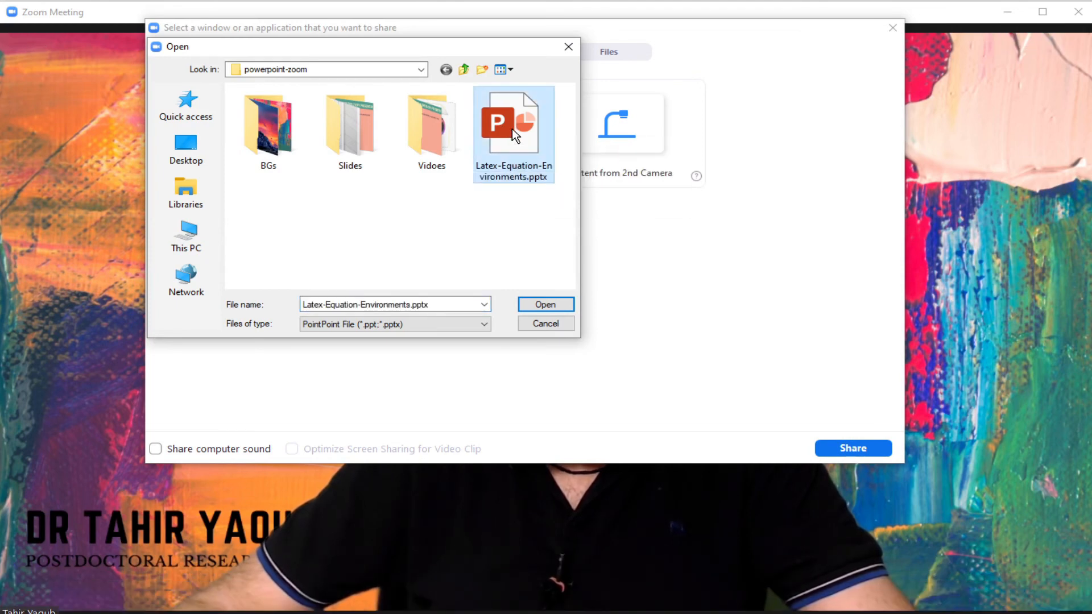
pyautogui.click(545, 305)
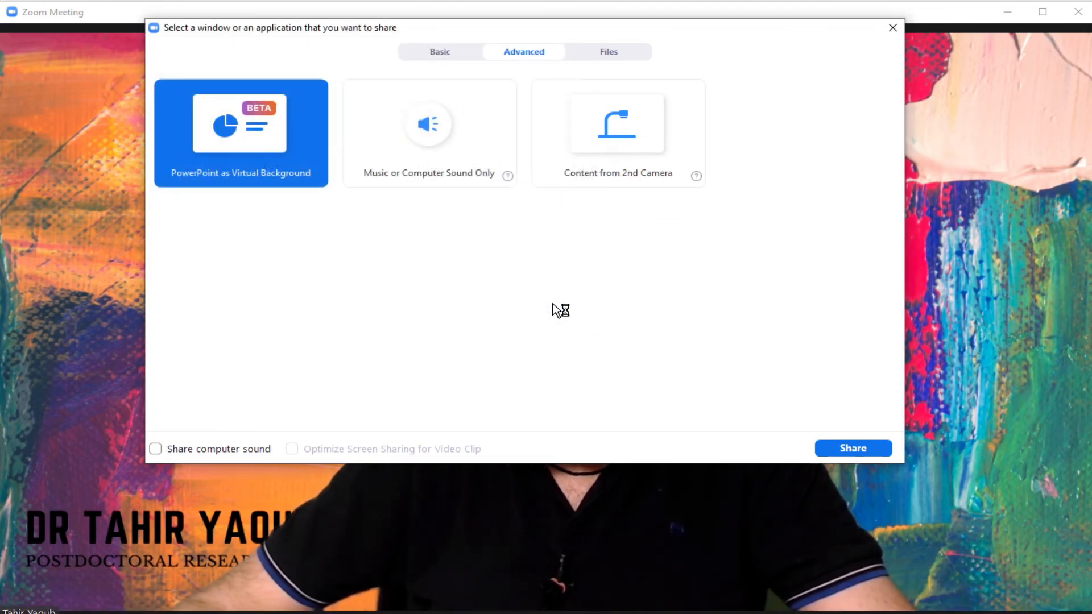
pyautogui.click(852, 448)
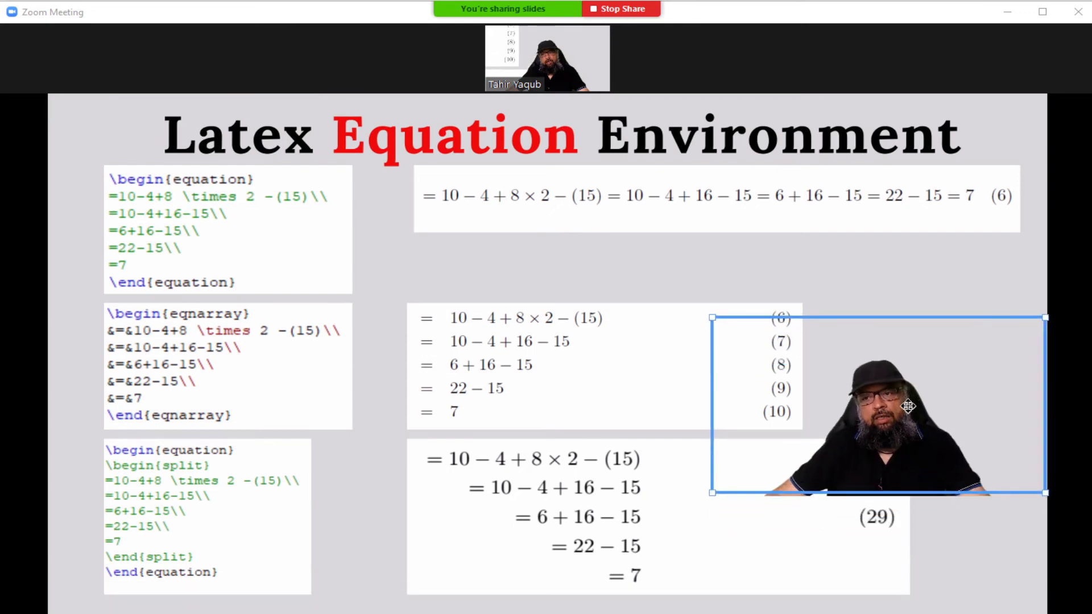
# Step: Reposition the presenter's video to the slide's bottom-right corner
pyautogui.moveTo(877, 404); pyautogui.dragTo(224, 505)
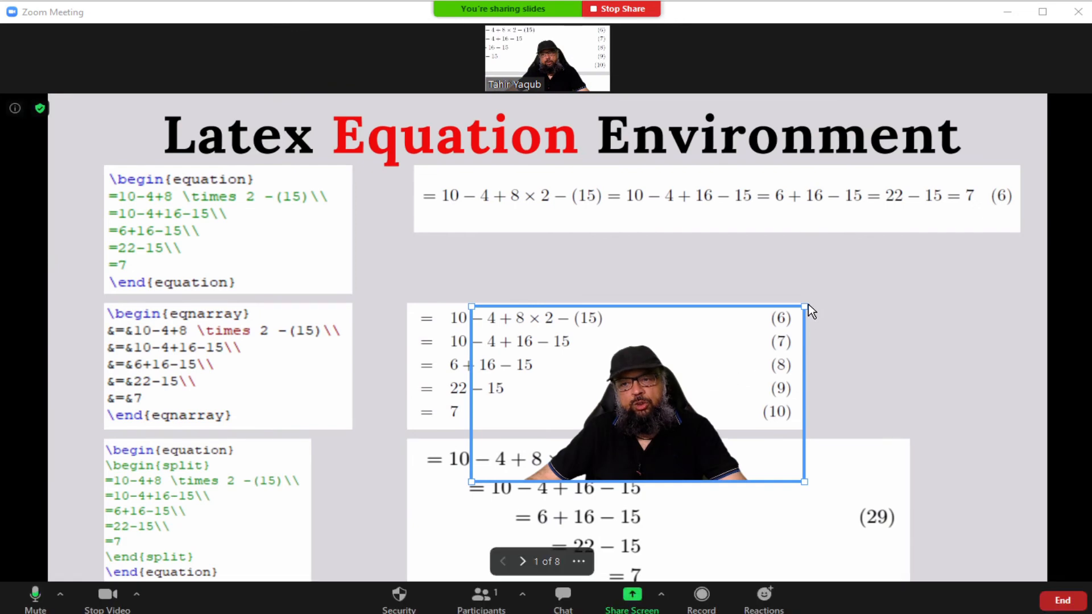
pyautogui.moveTo(805, 308); pyautogui.dragTo(980, 212)
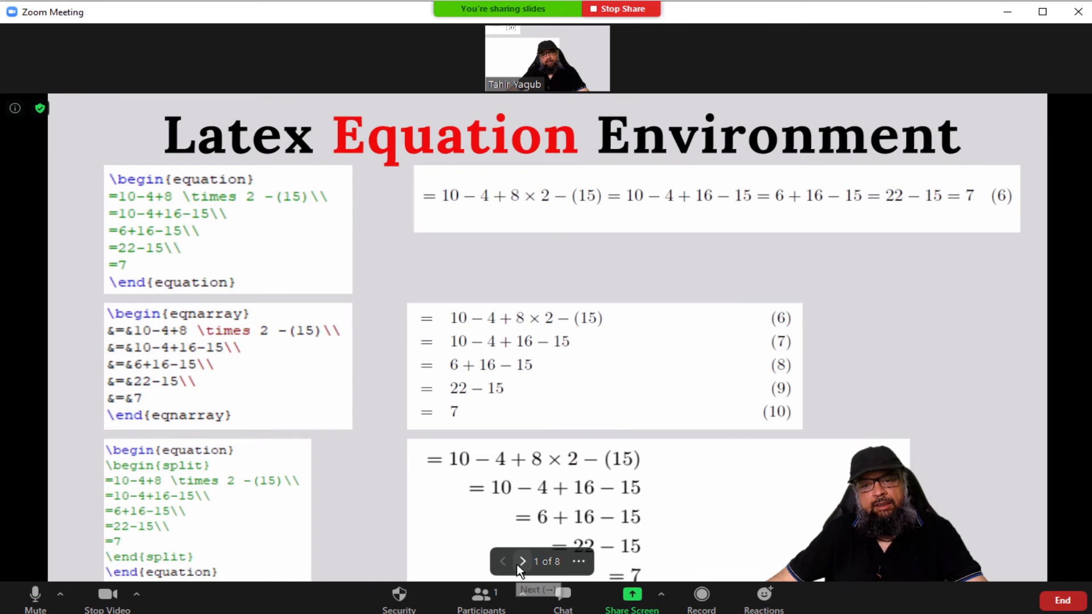
# Step: Advance the shared deck three slides to the gather-environment slide
pyautogui.click(522, 560)
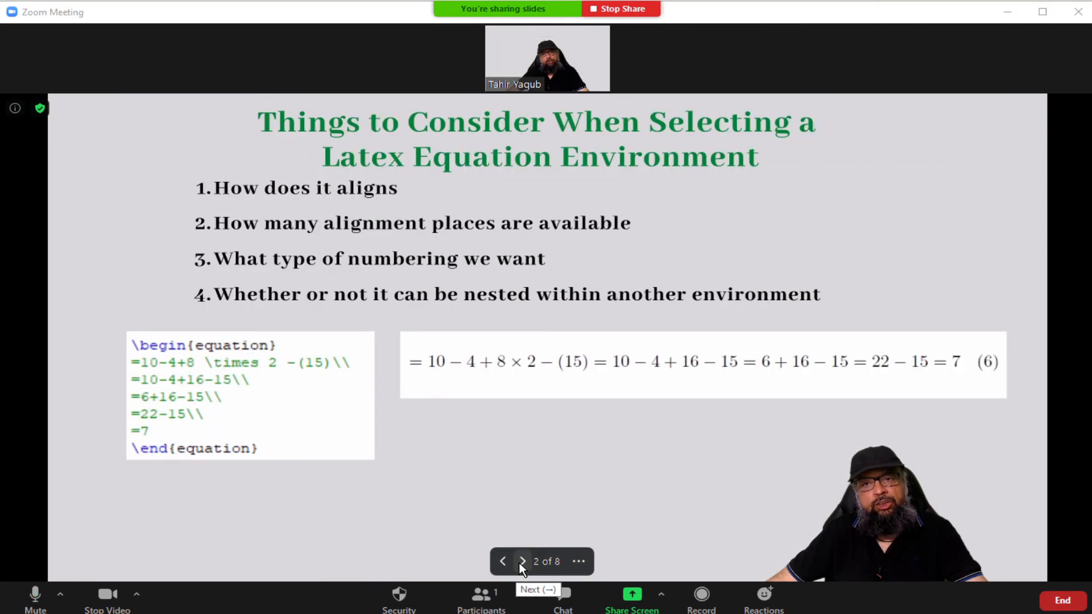
pyautogui.click(522, 561)
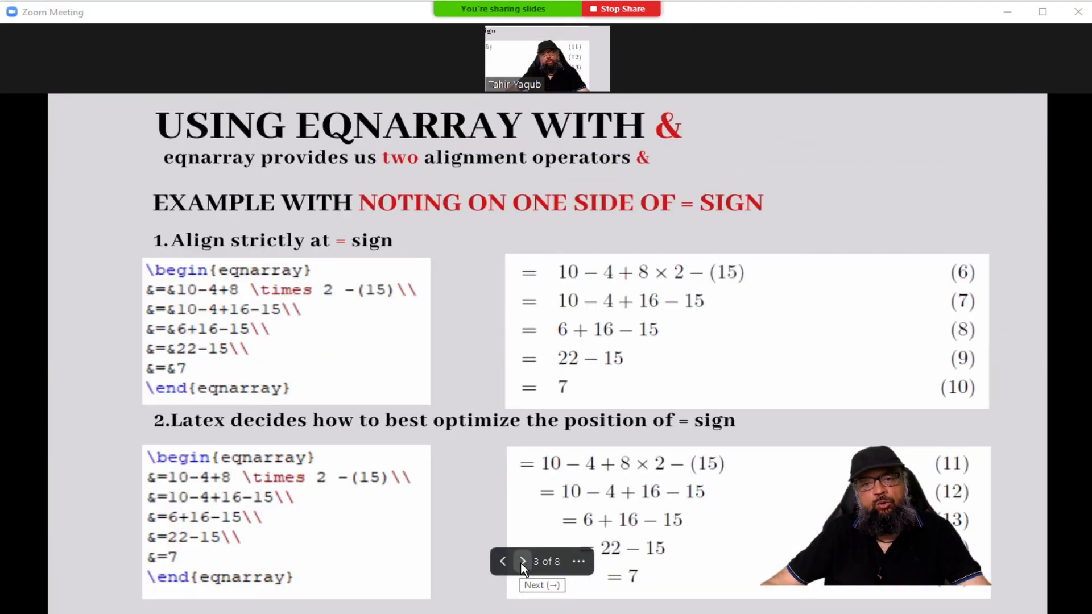
pyautogui.click(522, 562)
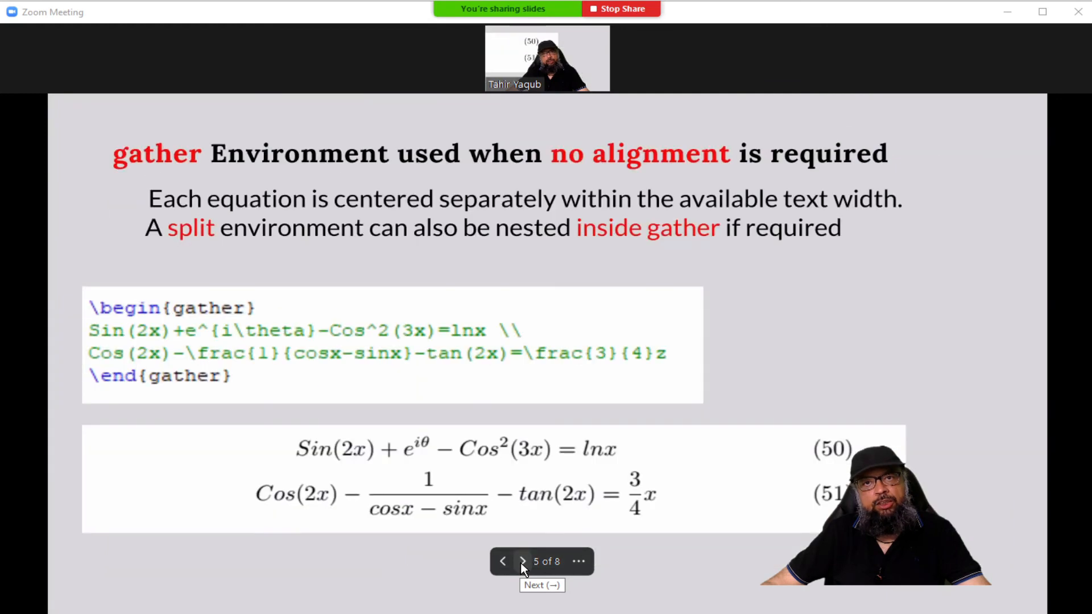
# Step: Split the presenter's video from the PowerPoint, then merge it back onto the slide
pyautogui.click(578, 560)
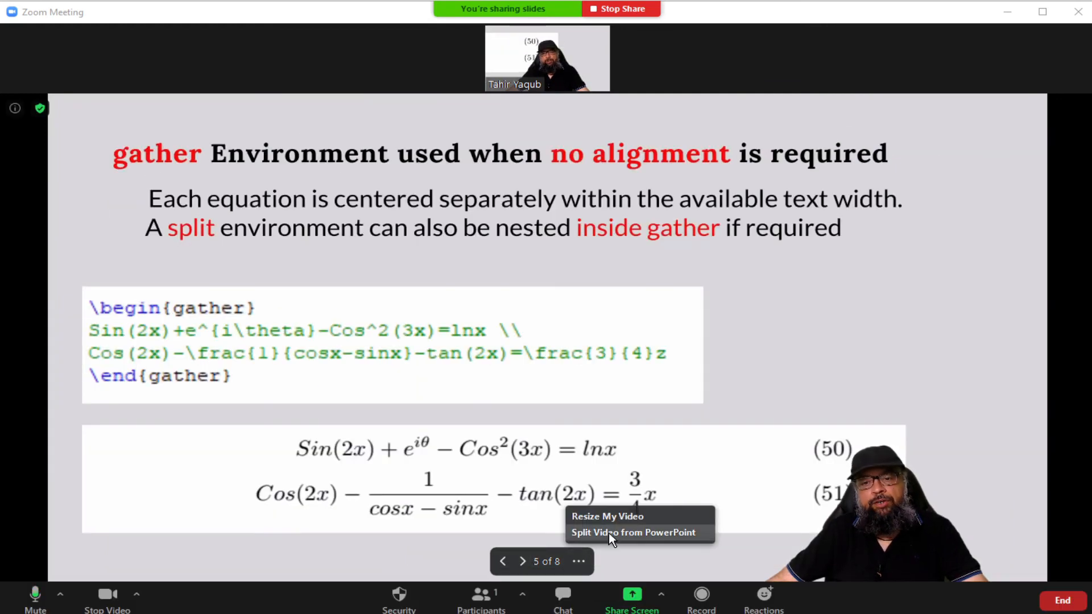
pyautogui.click(631, 532)
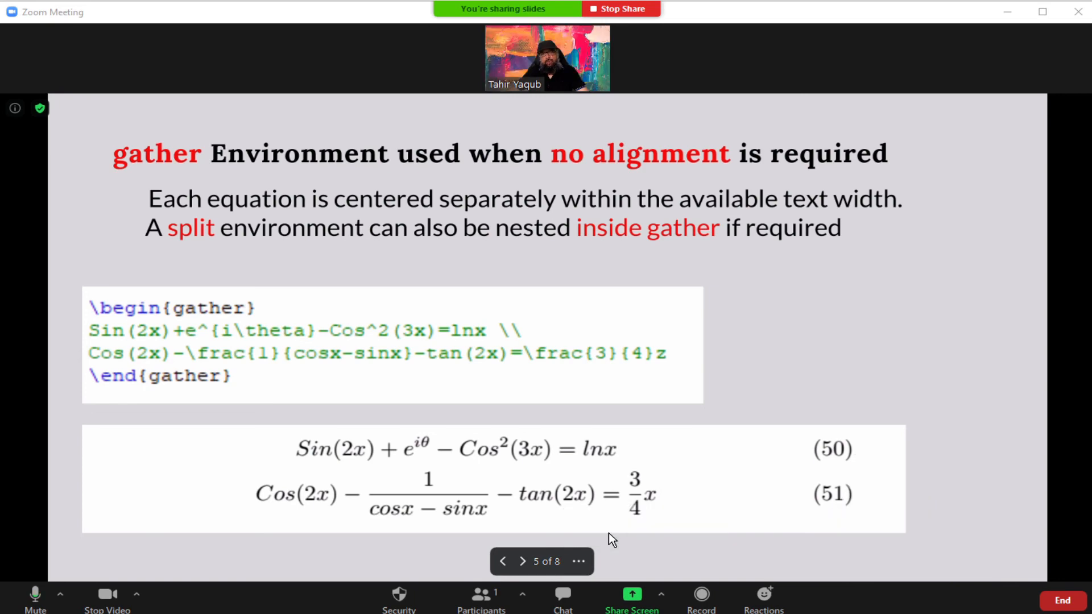
pyautogui.moveTo(980, 513)
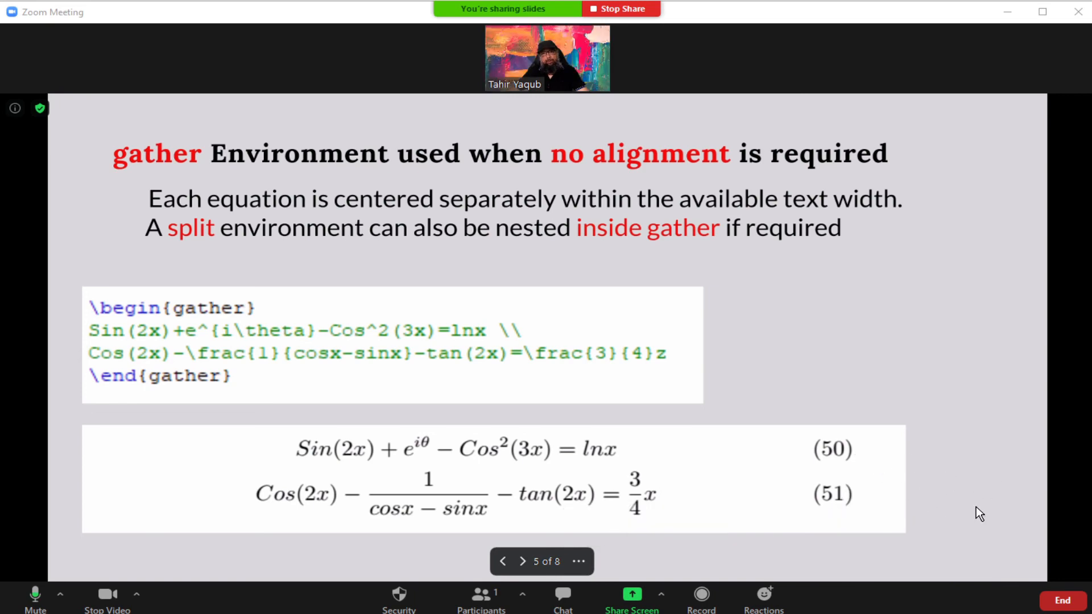
pyautogui.moveTo(864, 276)
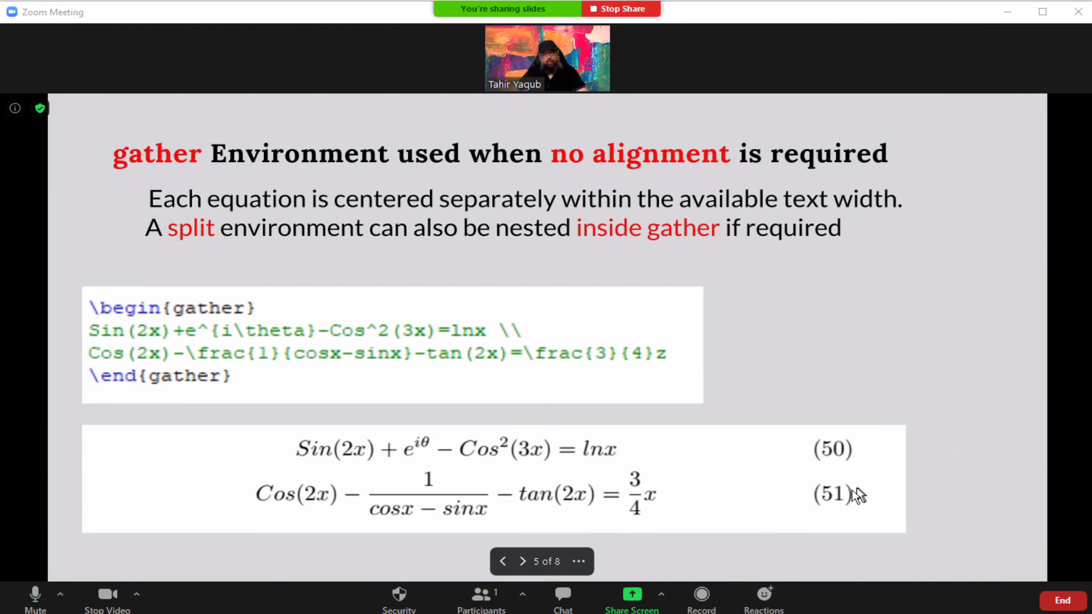
pyautogui.moveTo(579, 560)
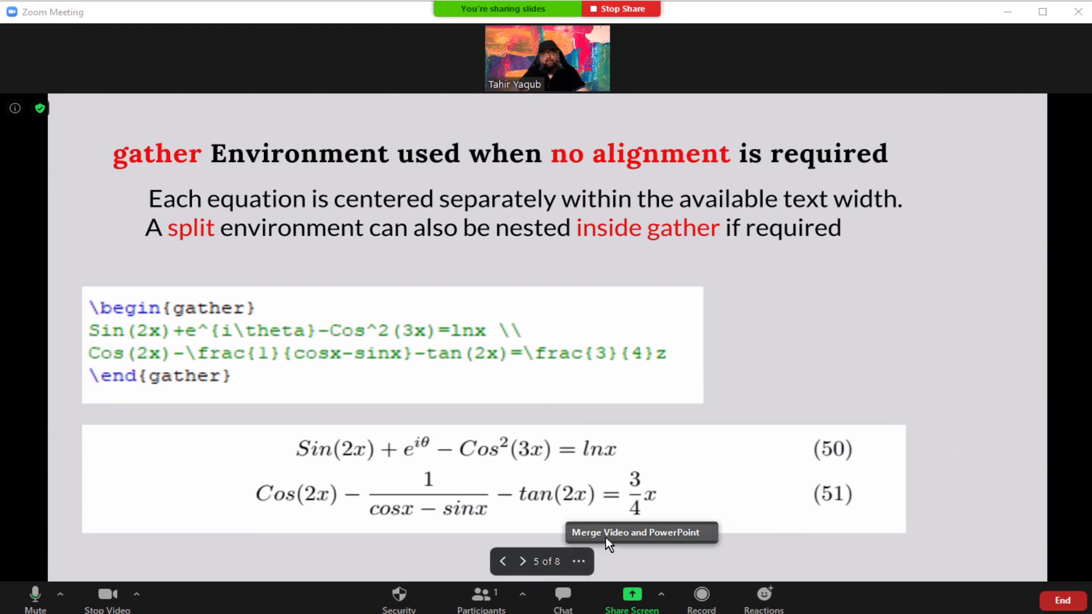
pyautogui.click(638, 532)
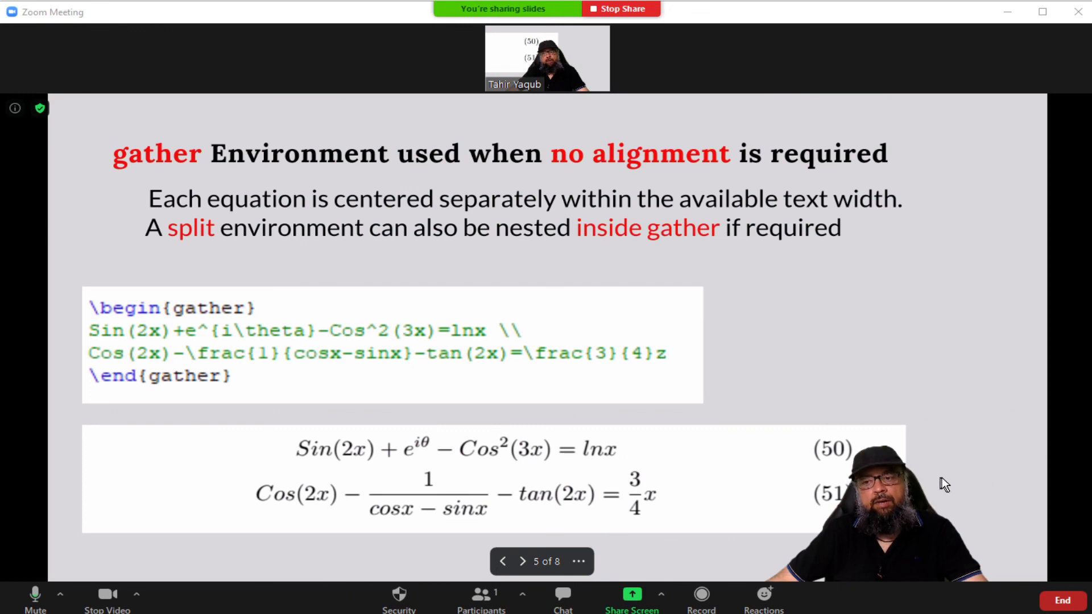